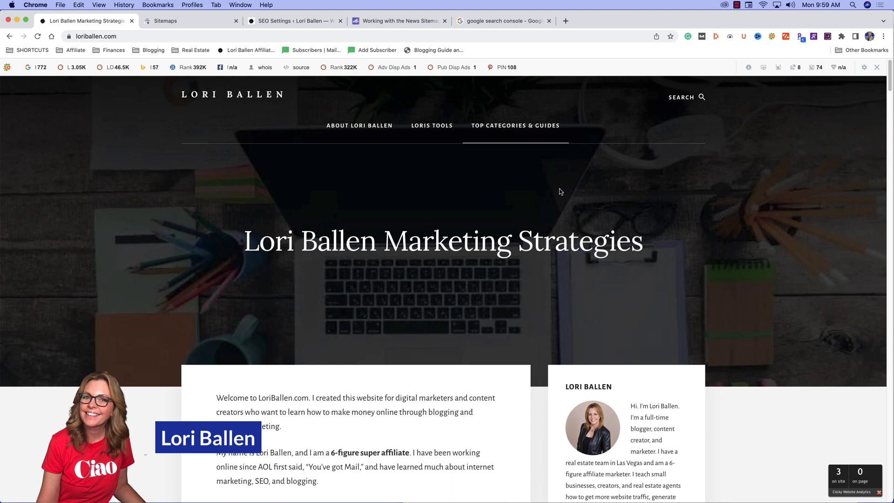
# Step: Show Search Console's Sitemaps report for loriballen.com with all submitted sitemaps in Success status
pyautogui.scroll(-3)
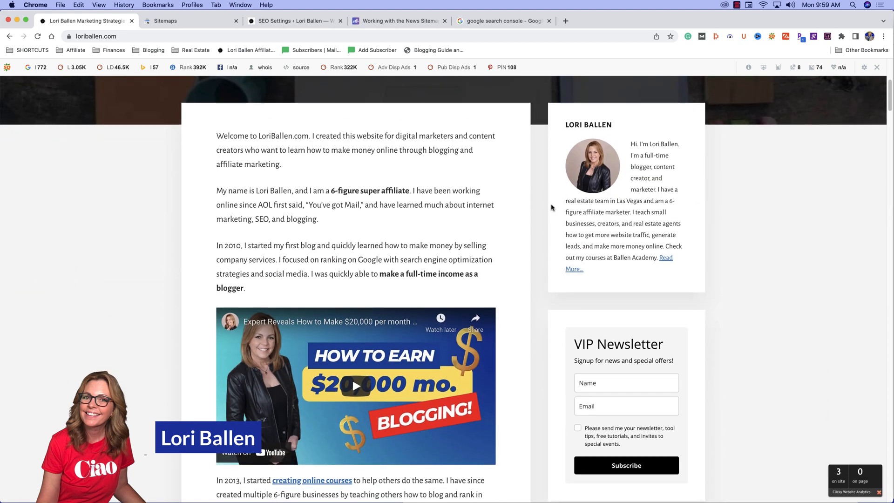
pyautogui.scroll(-3)
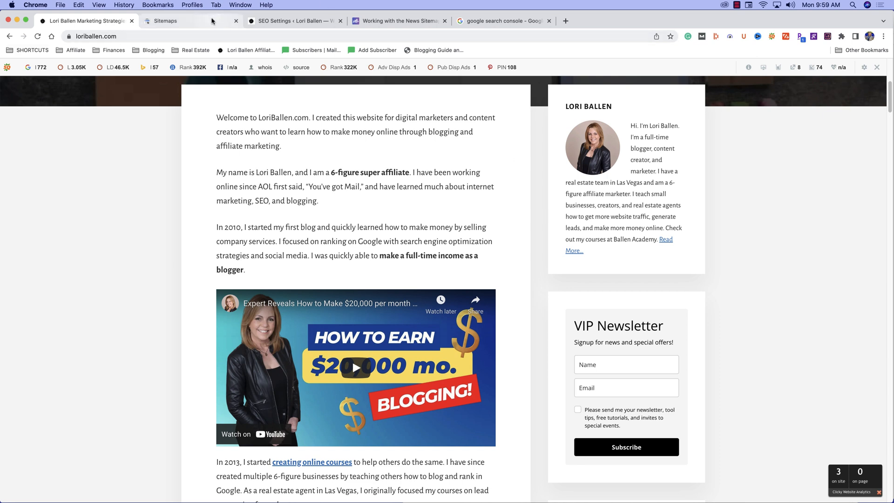
pyautogui.moveTo(171, 21)
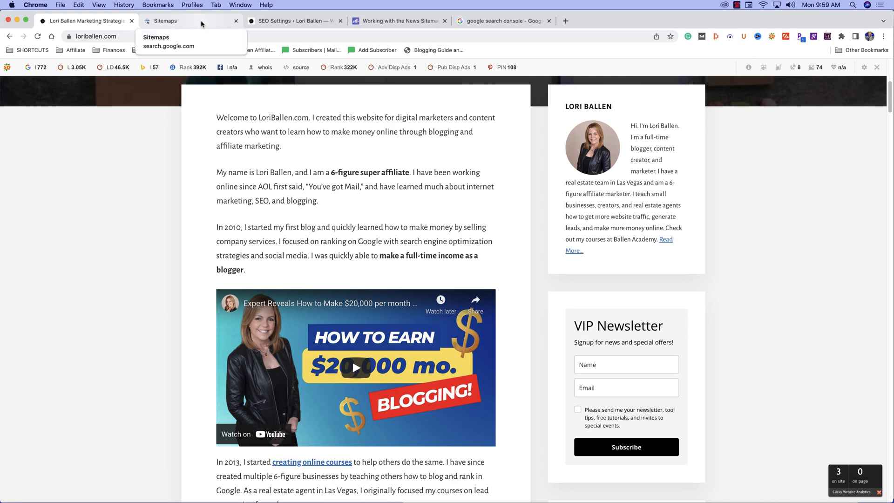
pyautogui.click(165, 20)
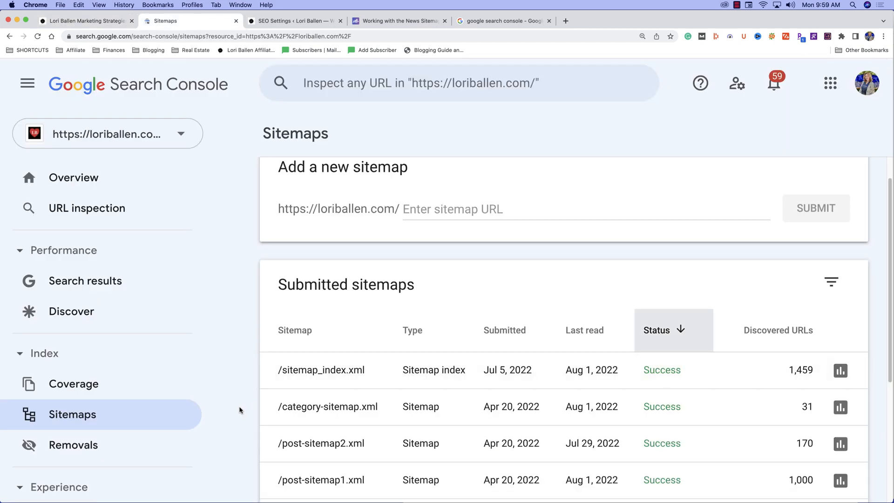
pyautogui.moveTo(370, 388)
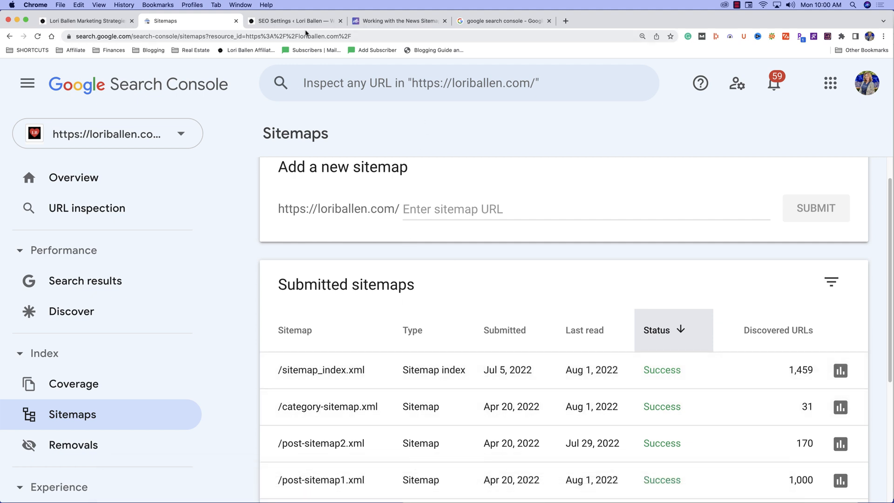
pyautogui.moveTo(399, 22)
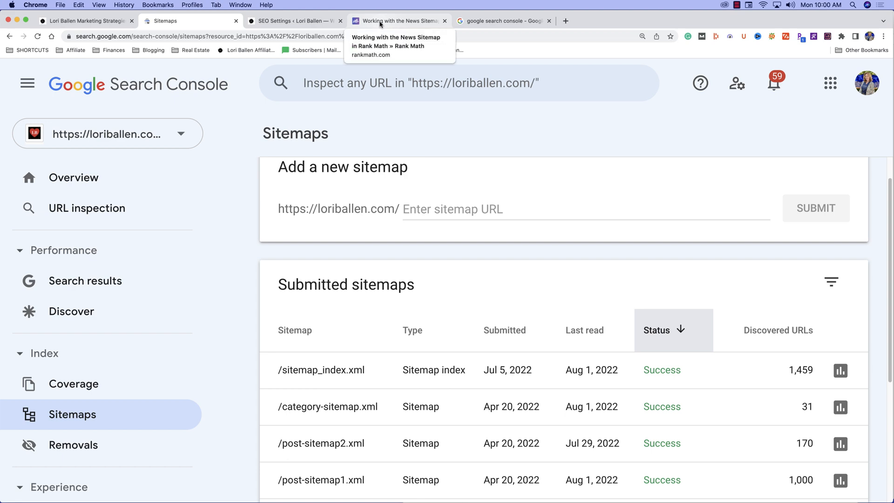
# Step: View Rank Math's 'Working with the News Sitemap' article, then return to the loriballen.com homepage
pyautogui.click(397, 21)
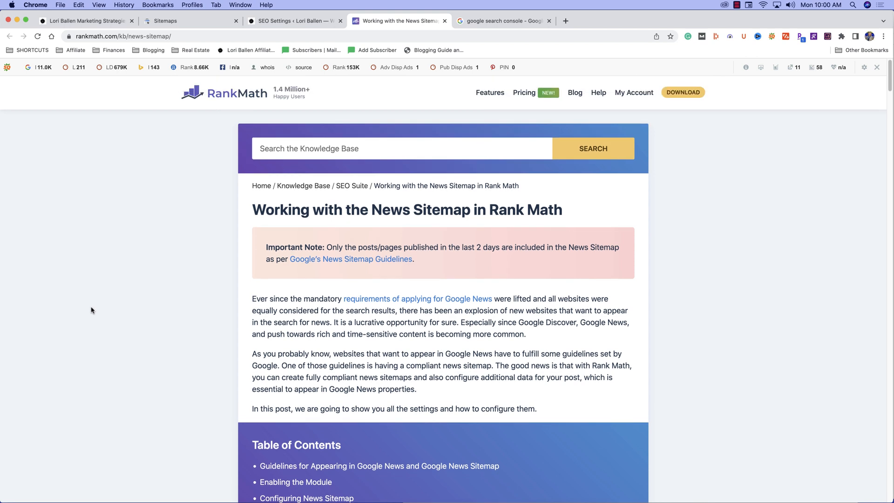
pyautogui.moveTo(173, 278)
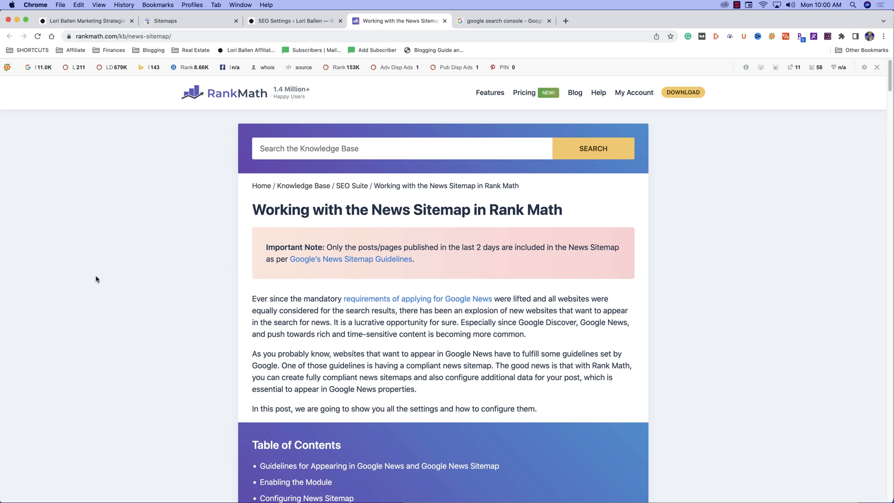
pyautogui.moveTo(119, 253)
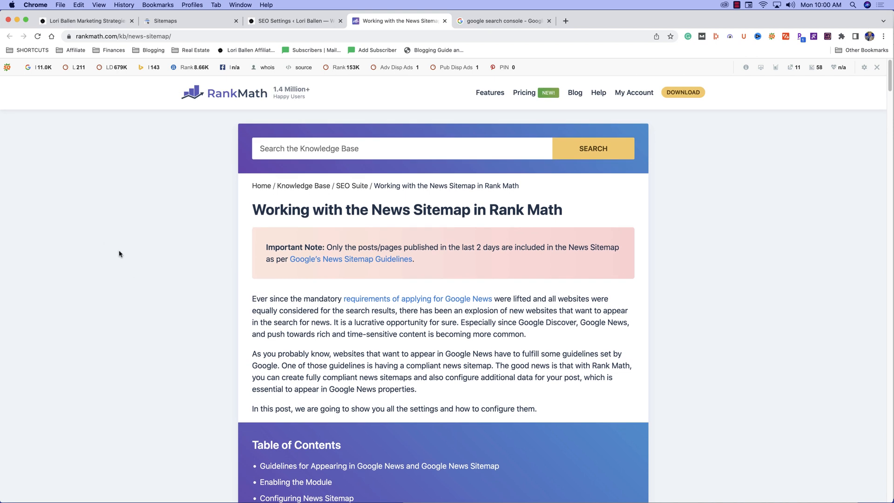
pyautogui.moveTo(91, 5)
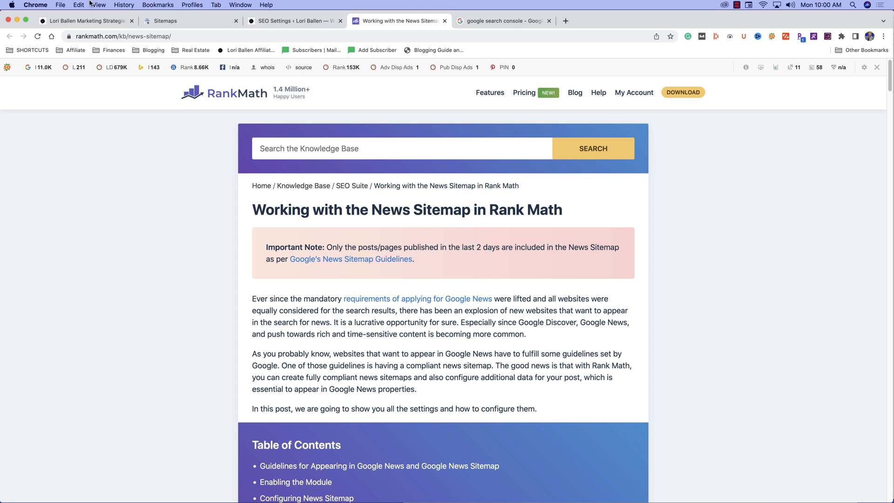
pyautogui.click(86, 20)
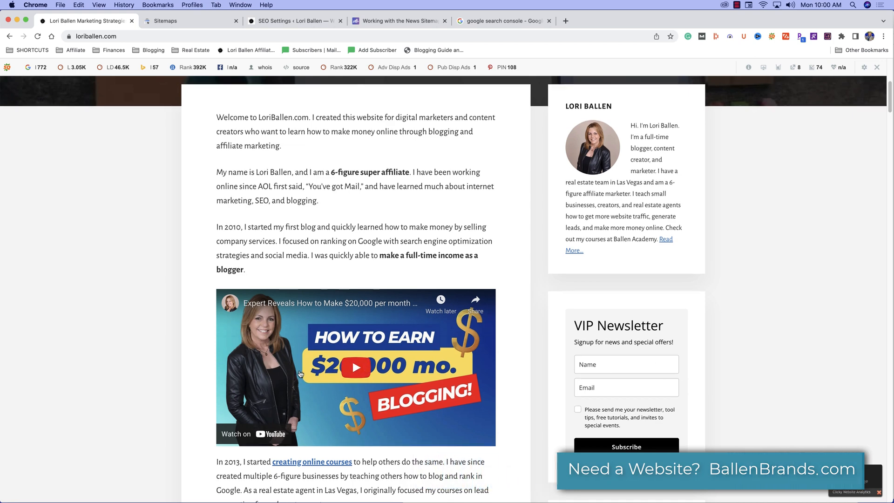
pyautogui.scroll(-3)
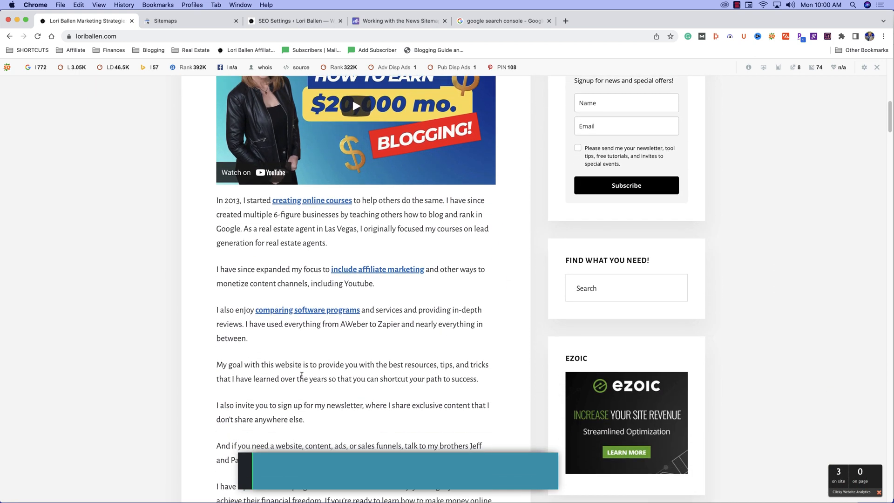
pyautogui.scroll(-3)
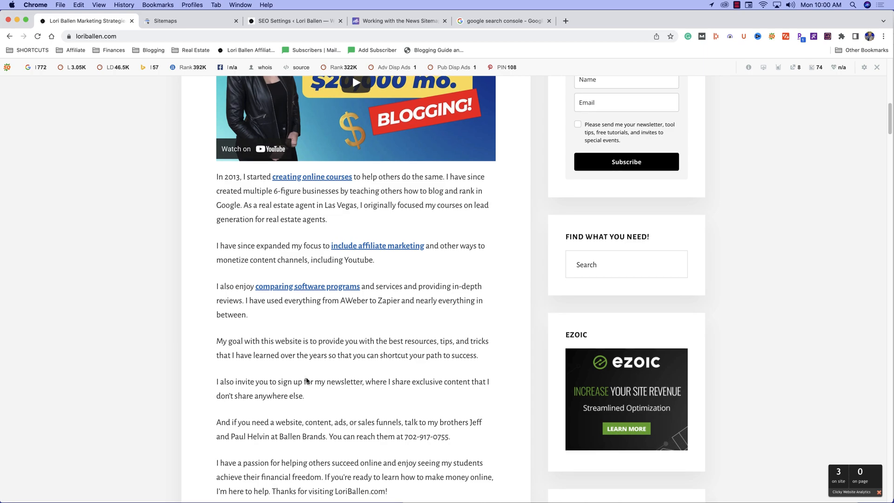
pyautogui.scroll(-3)
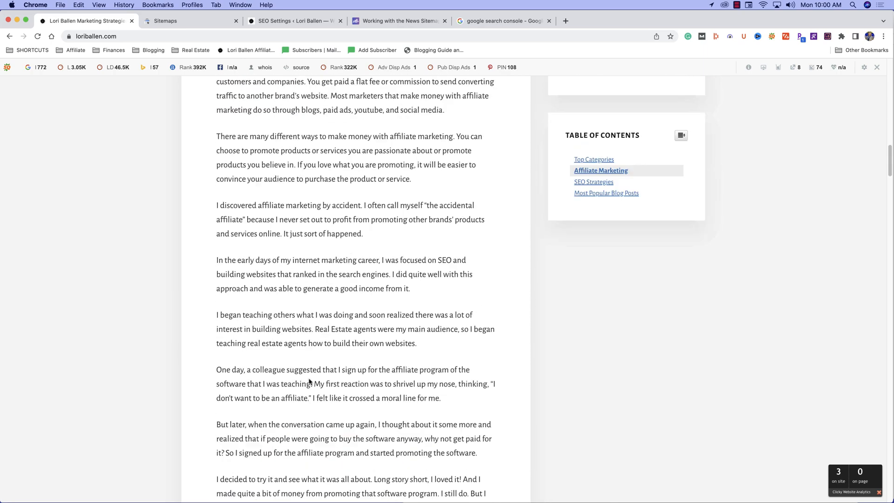
pyautogui.scroll(3)
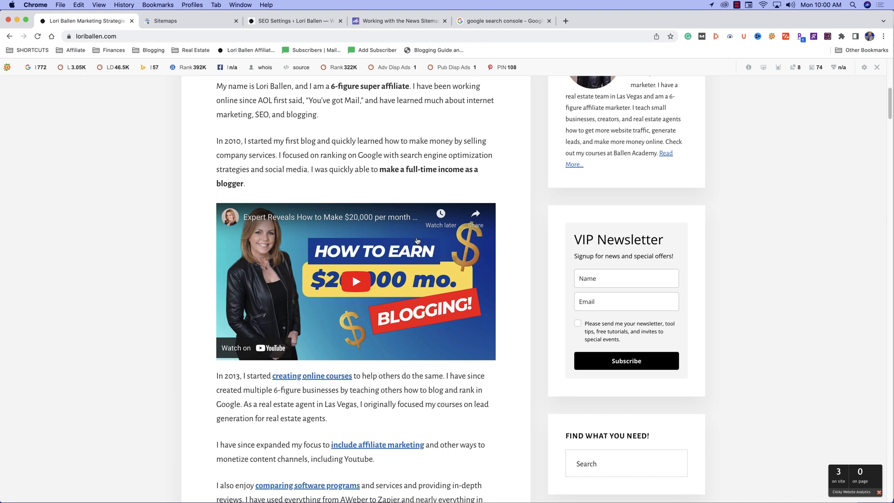
pyautogui.moveTo(418, 250)
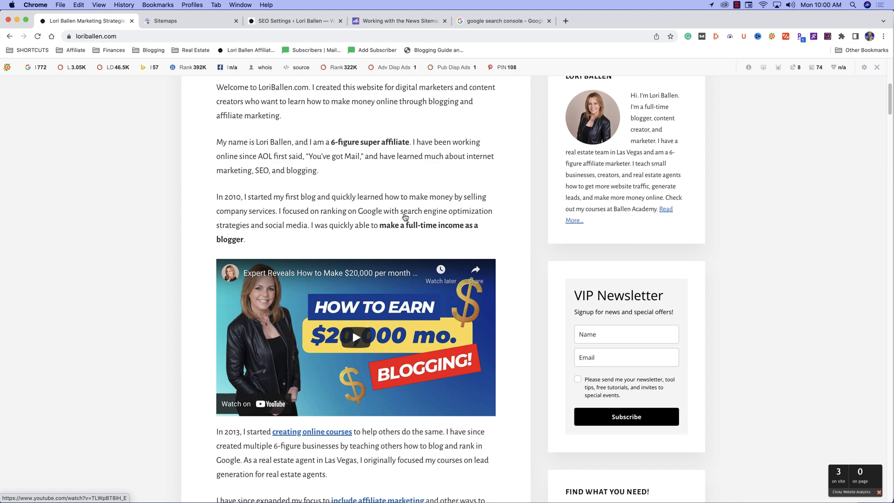
pyautogui.scroll(3)
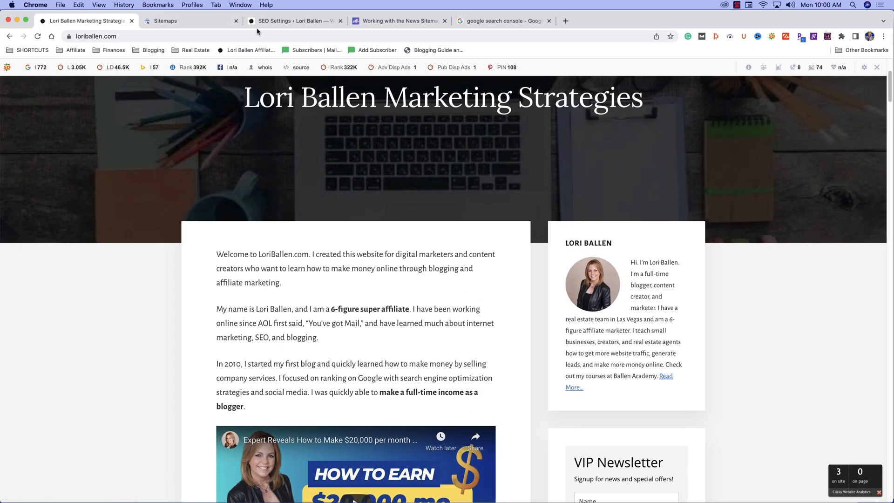
# Step: Show Rank Math's Pricing page with the Agency, Business and Pro yearly plan cards
pyautogui.click(290, 21)
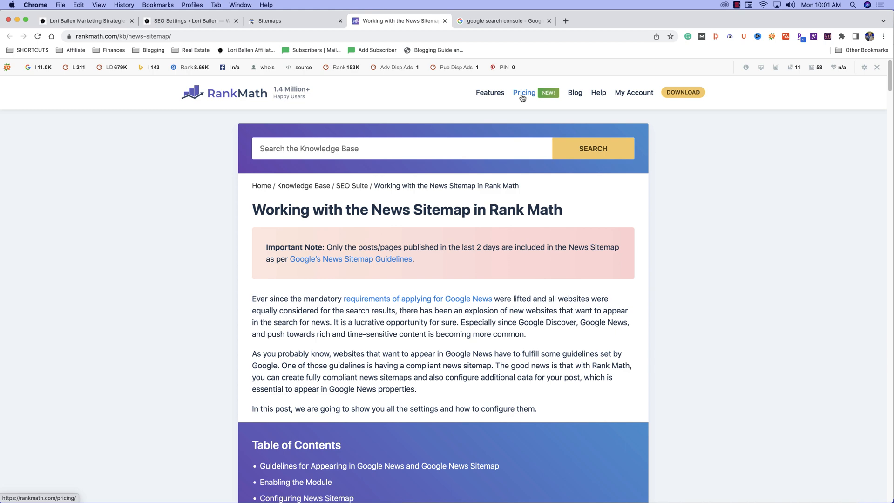
pyautogui.click(523, 92)
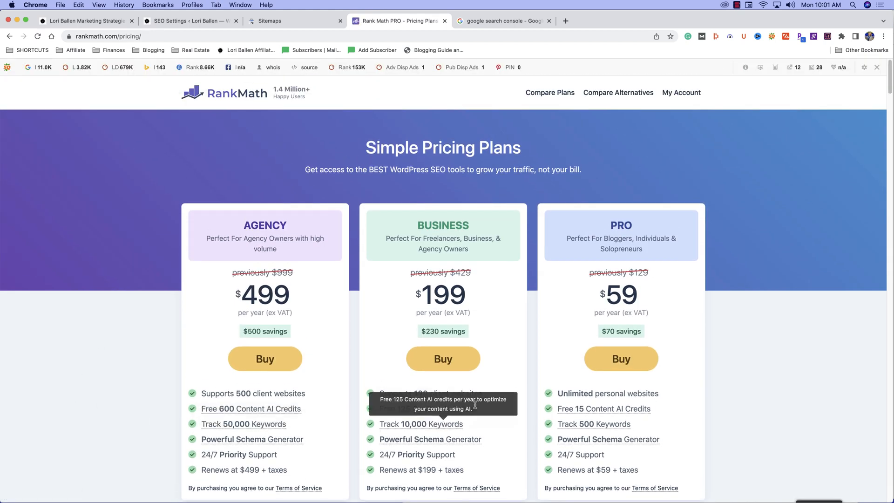
pyautogui.scroll(-3)
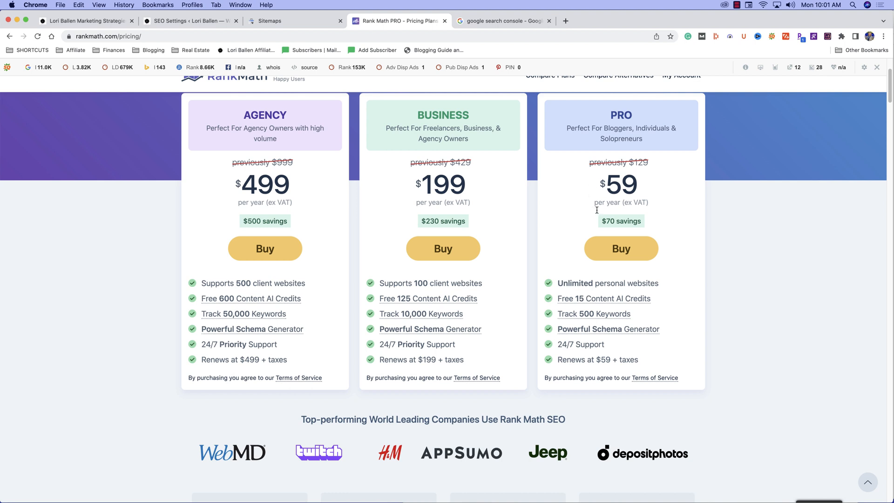
pyautogui.moveTo(668, 137)
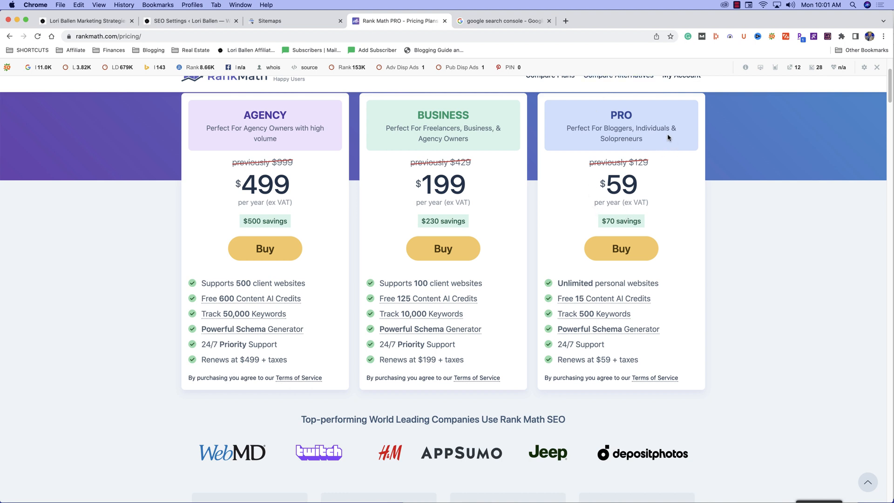
pyautogui.scroll(-3)
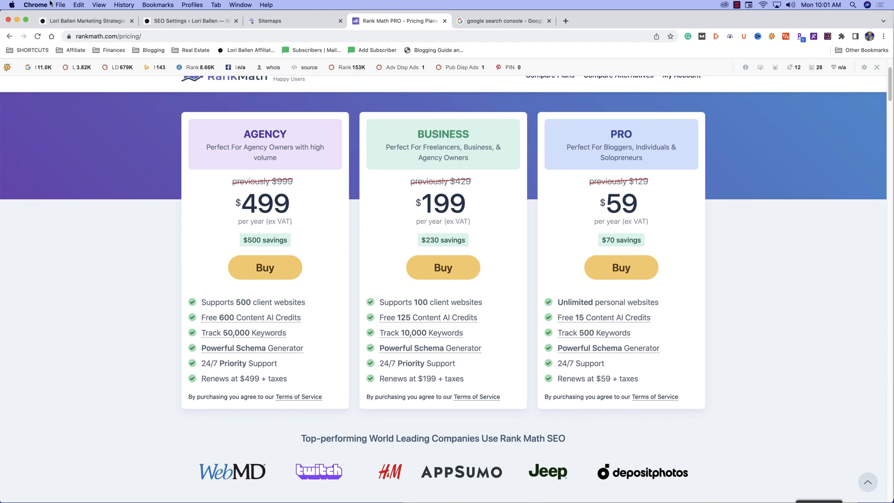
# Step: Go to the Rank Math SEO dashboard and scroll the Modules grid to the sitemap modules
pyautogui.click(190, 21)
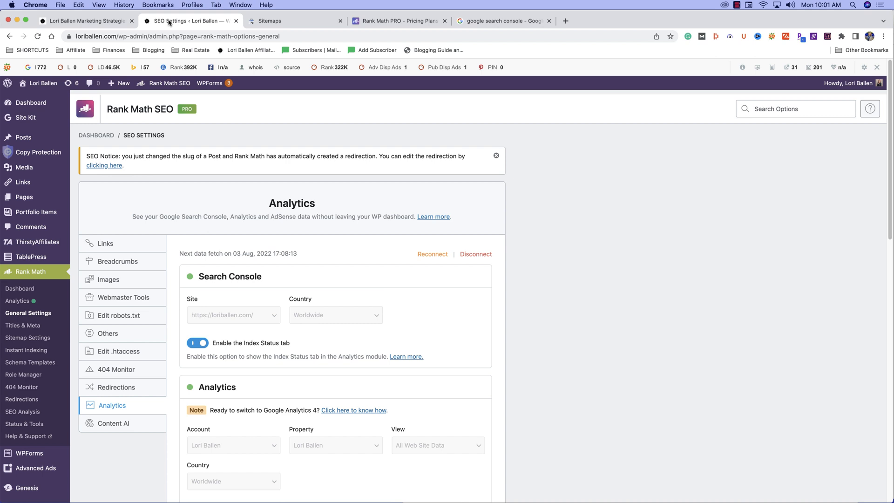
pyautogui.moveTo(115, 172)
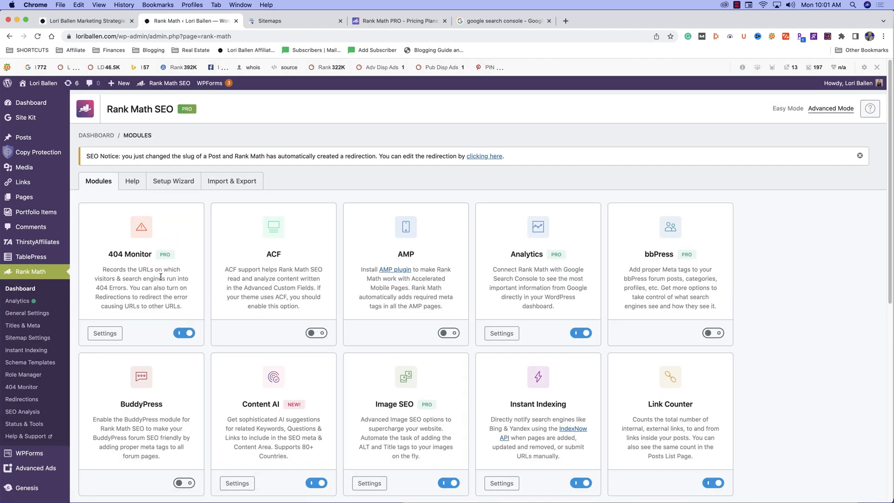
pyautogui.scroll(-3)
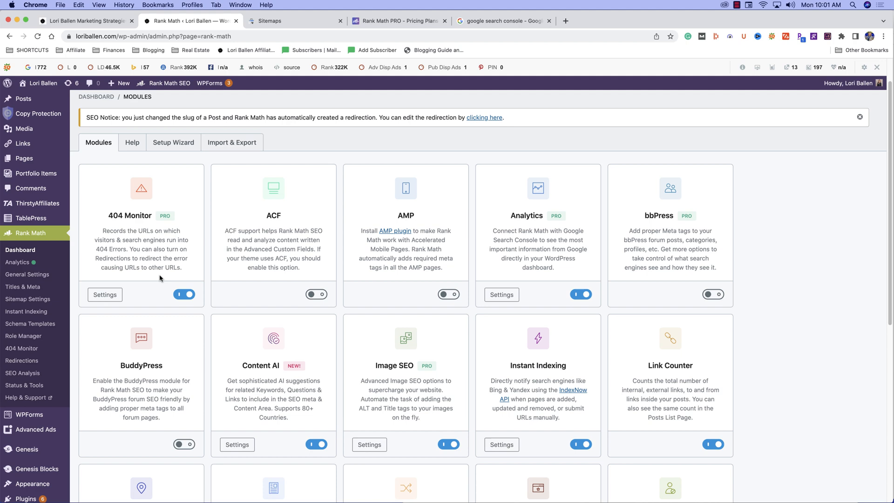
pyautogui.scroll(-3)
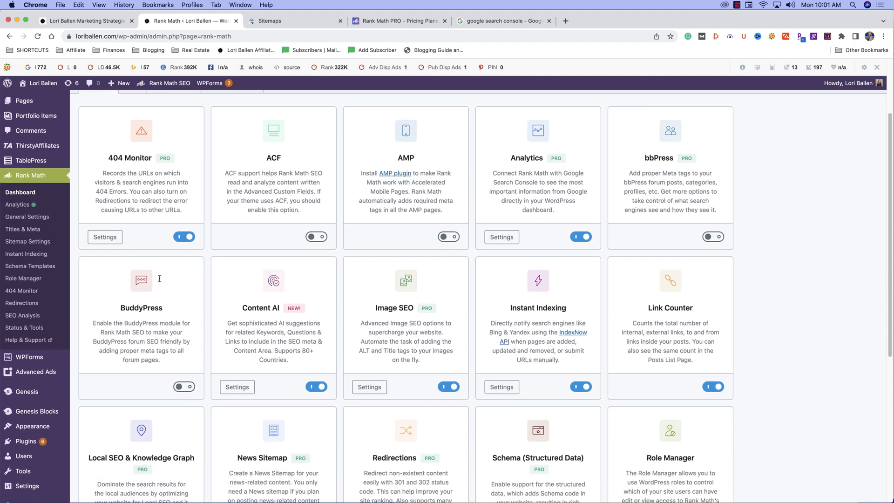
pyautogui.scroll(-3)
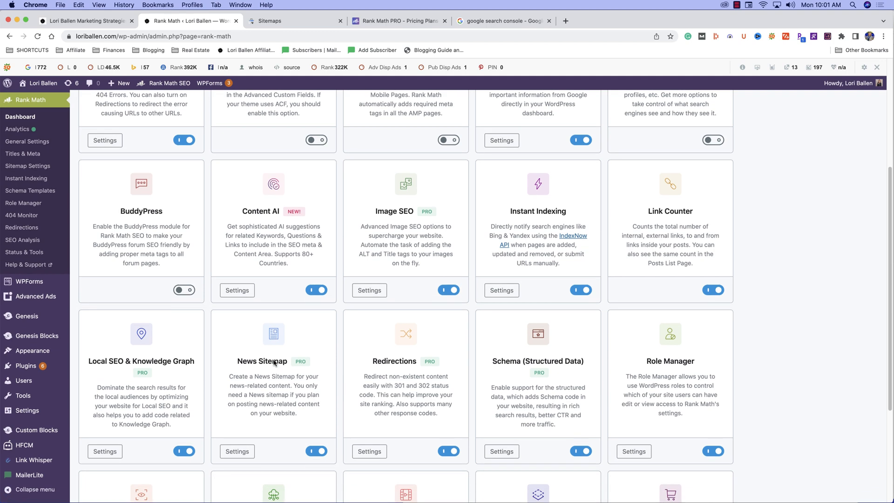
pyautogui.scroll(-3)
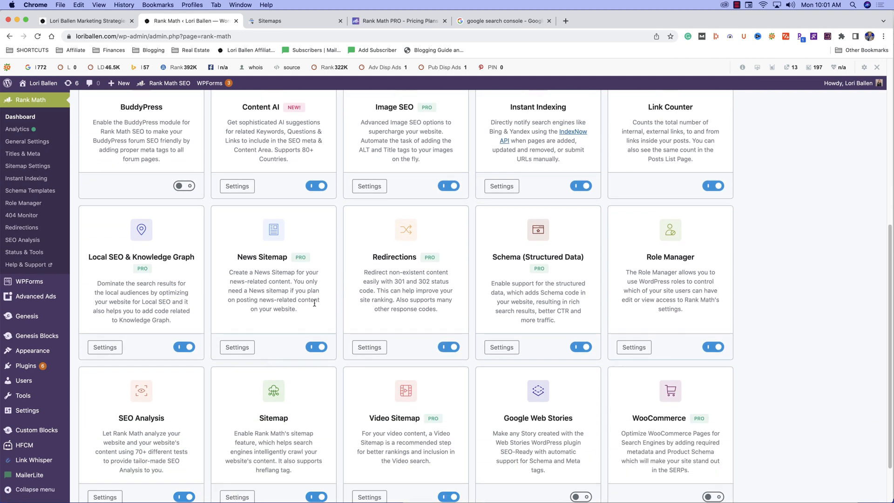
pyautogui.moveTo(254, 256)
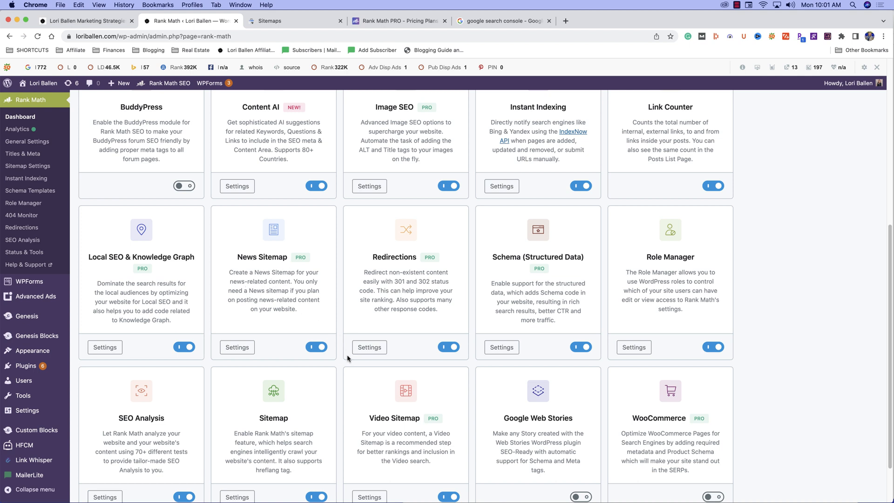
# Step: Switch off the News Sitemap module, leaving the regular Sitemap module enabled
pyautogui.click(315, 346)
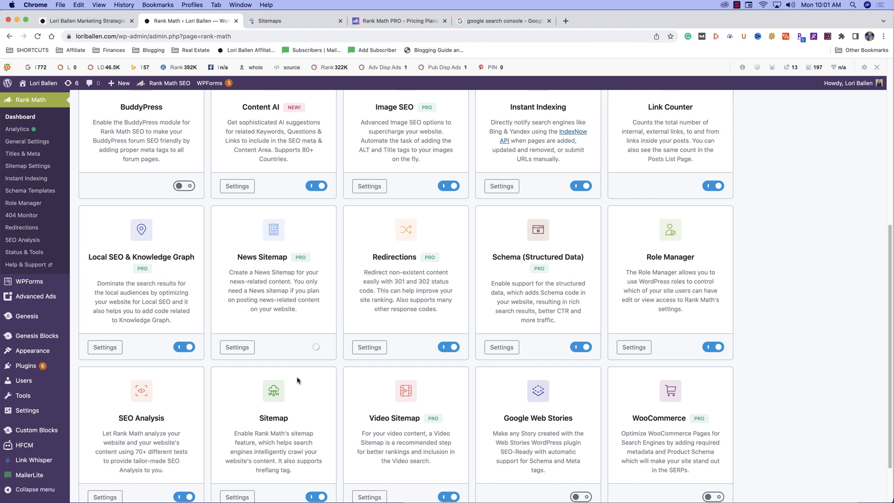
pyautogui.click(316, 346)
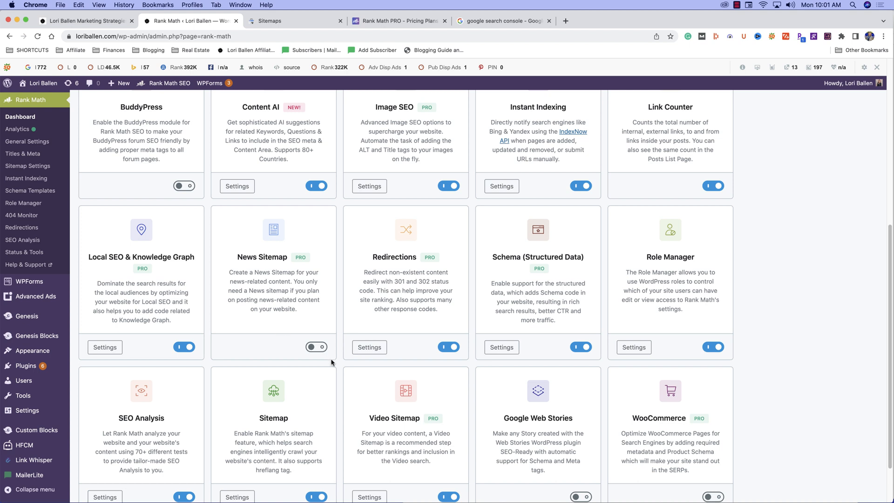
pyautogui.moveTo(427, 254)
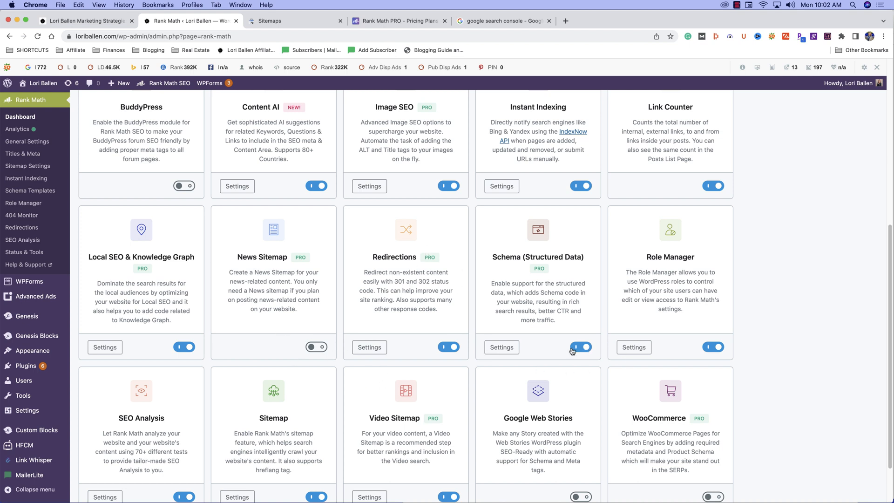
pyautogui.scroll(-3)
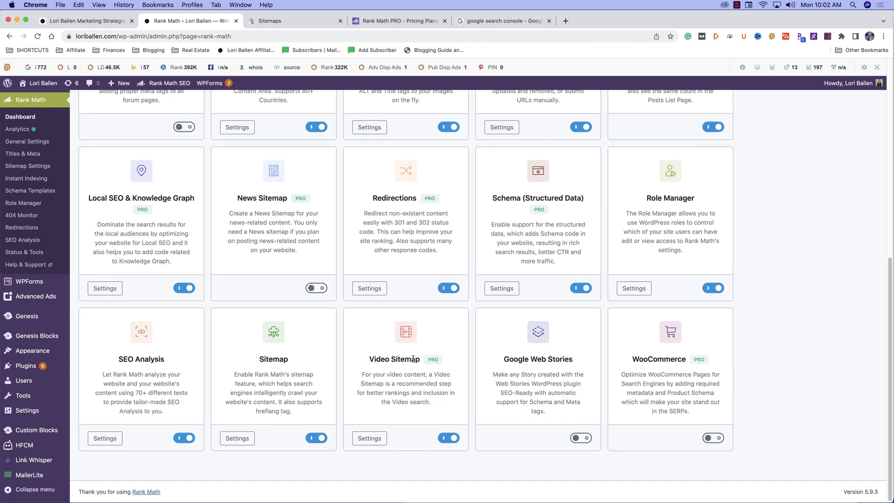
pyautogui.moveTo(712, 437)
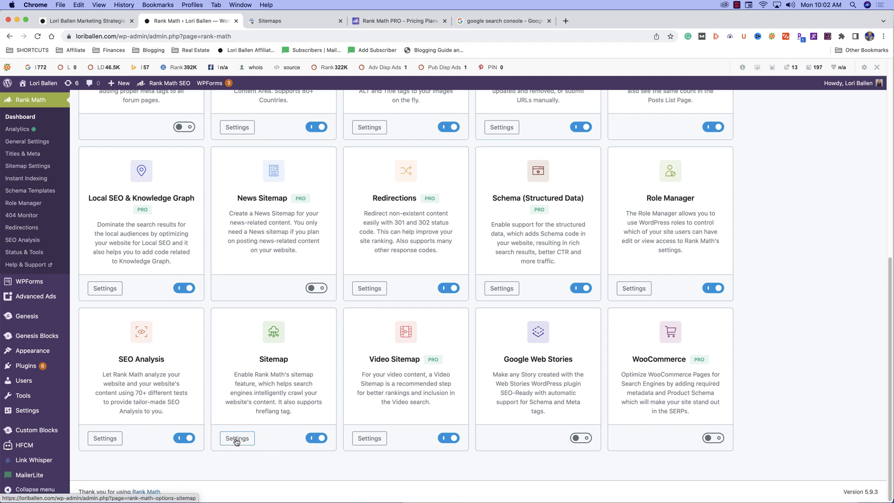
# Step: Open the Sitemap module's settings on the General tab showing the sitemap index link and image options
pyautogui.click(236, 438)
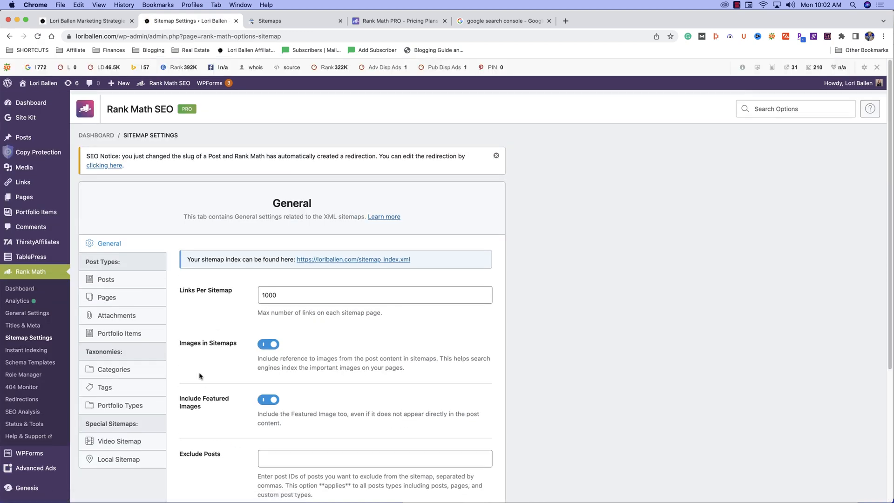
pyautogui.scroll(-3)
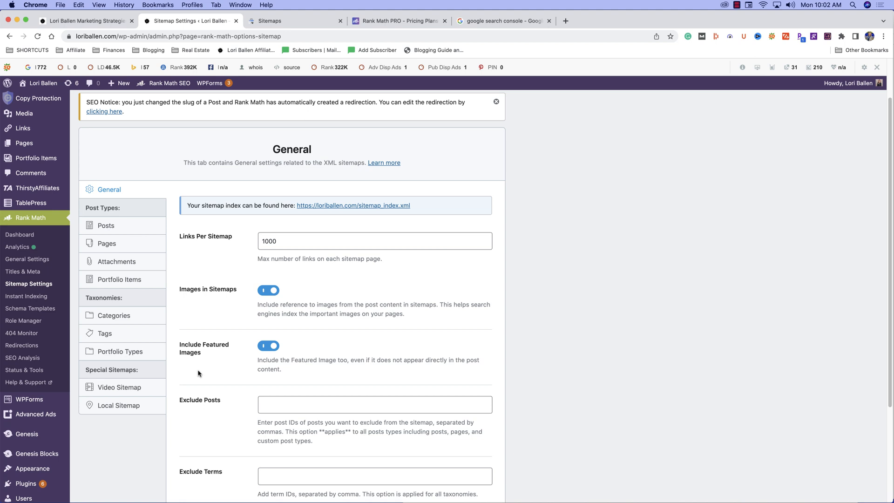
pyautogui.moveTo(23, 271)
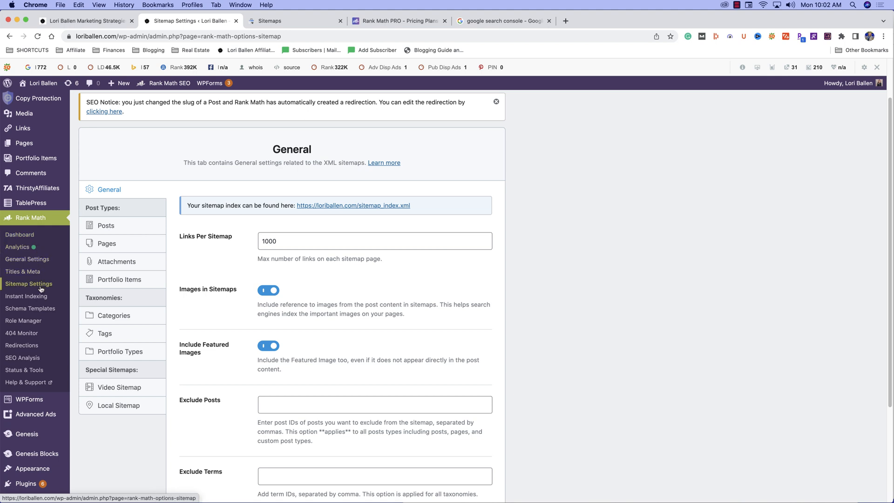
pyautogui.moveTo(18, 246)
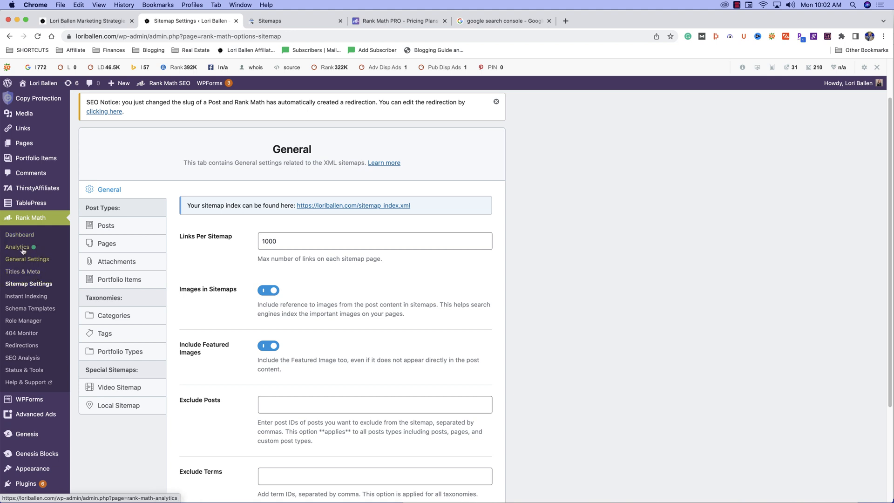
# Step: Look at Rank Math Analytics, then return to the Rank Math dashboard
pyautogui.click(16, 246)
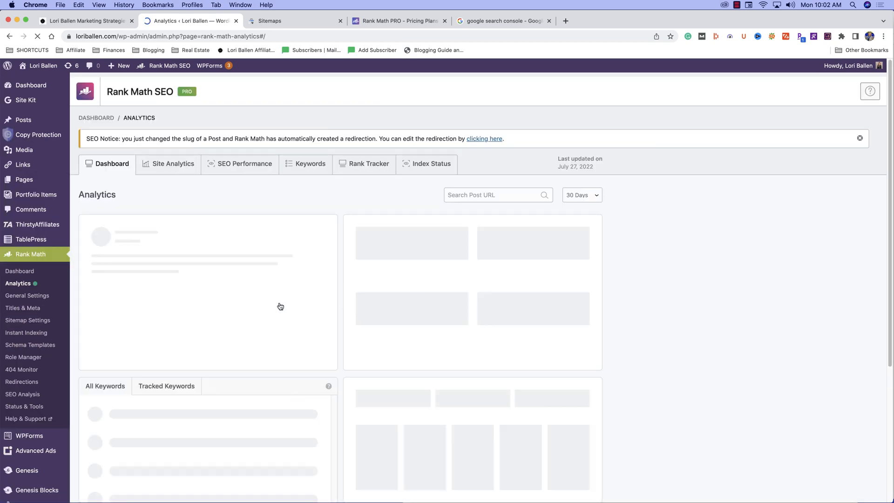
pyautogui.scroll(-3)
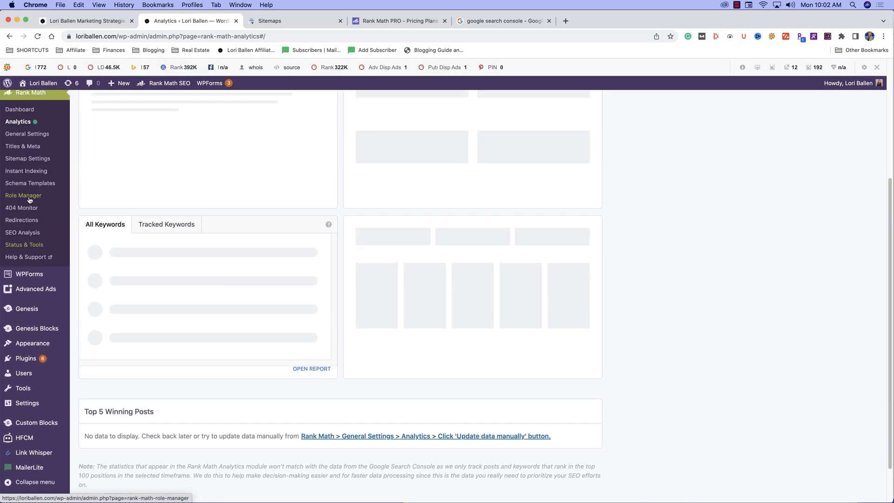
pyautogui.click(20, 108)
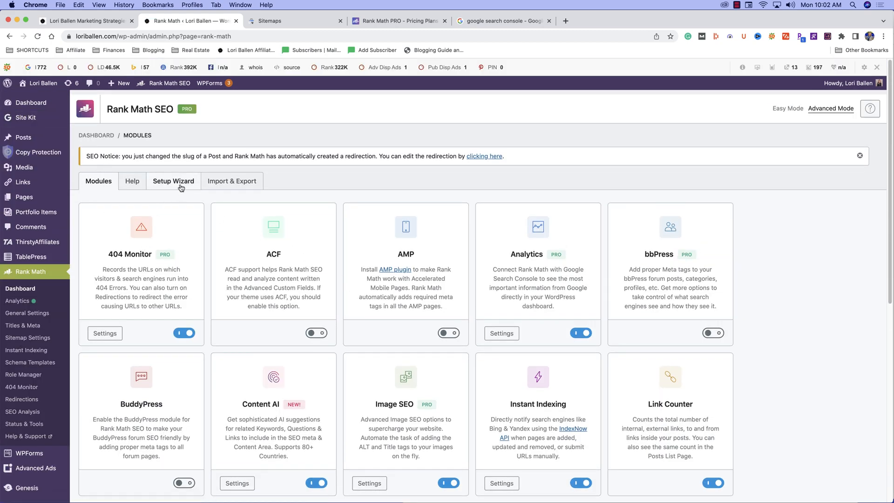
# Step: Start the Setup Wizard in Advanced mode at the Your Site step: Organization, company name Lori Ballen
pyautogui.click(173, 181)
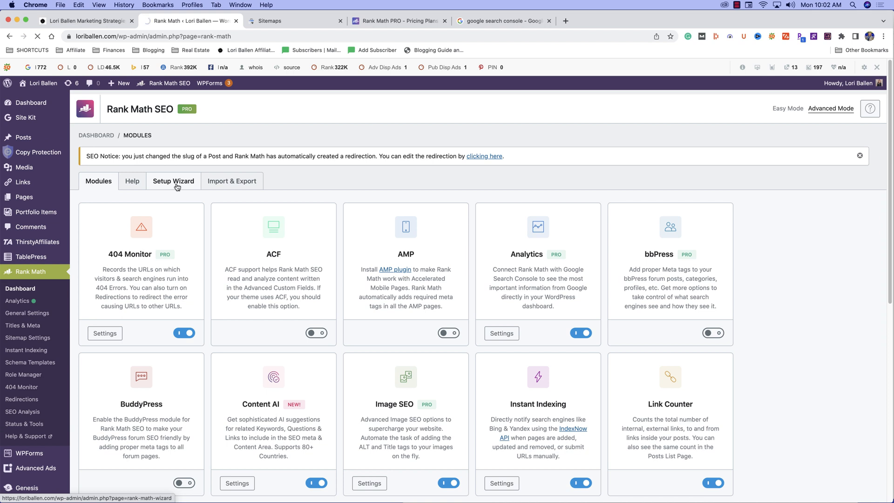
pyautogui.click(173, 180)
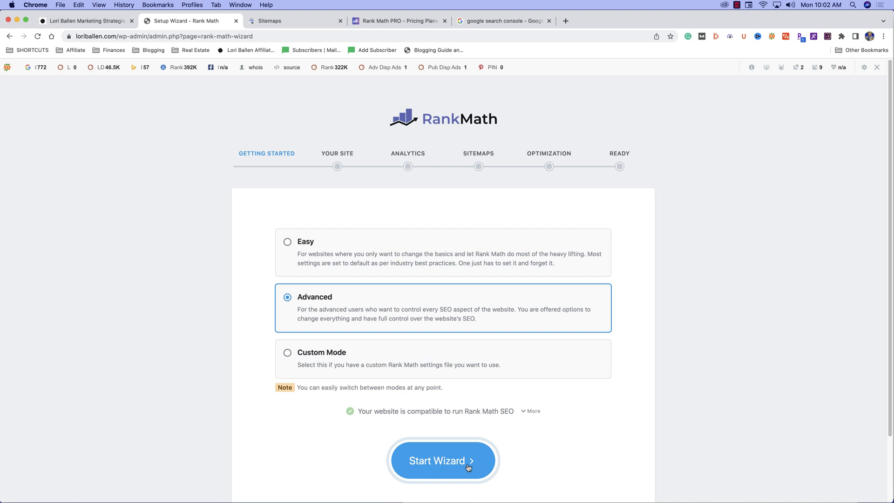
pyautogui.moveTo(443, 460)
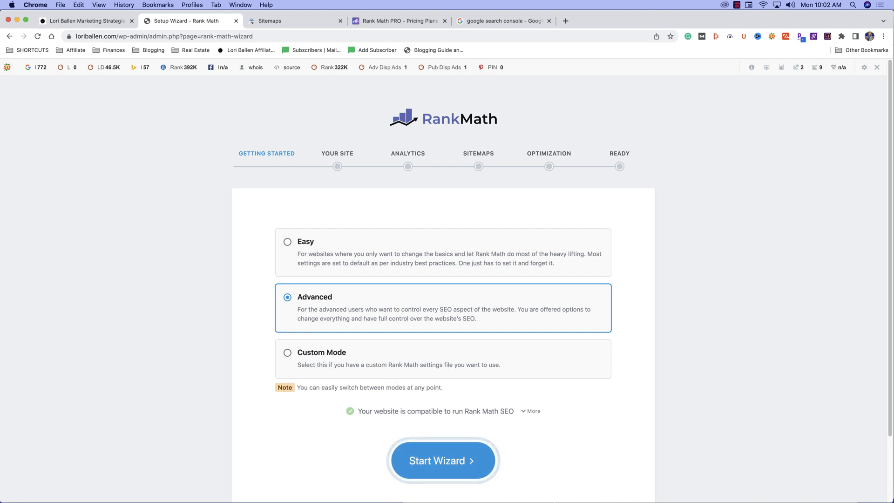
pyautogui.click(443, 460)
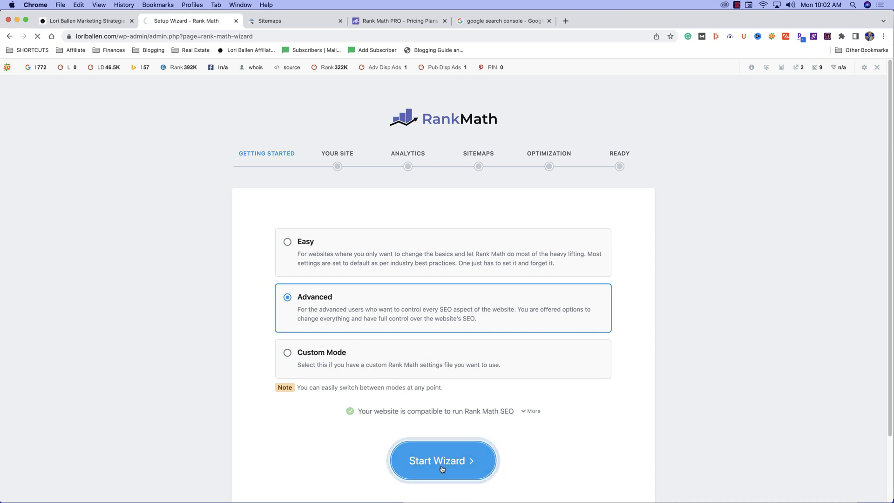
pyautogui.click(442, 460)
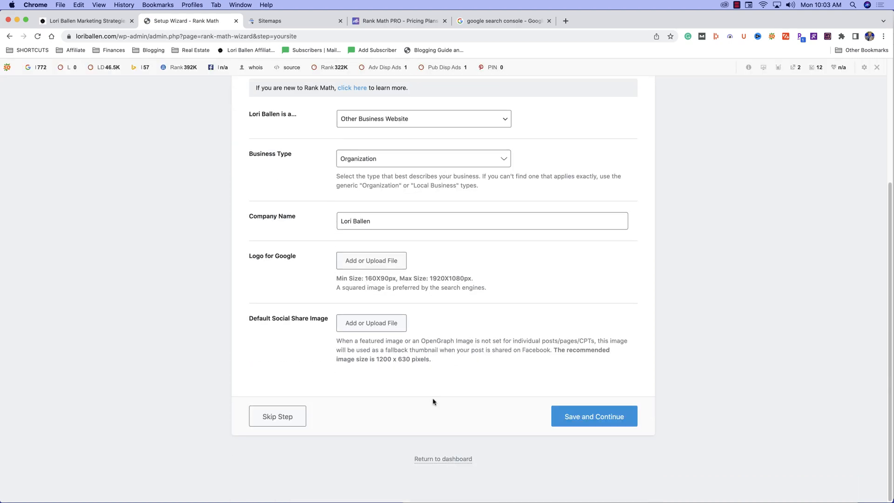
pyautogui.scroll(3)
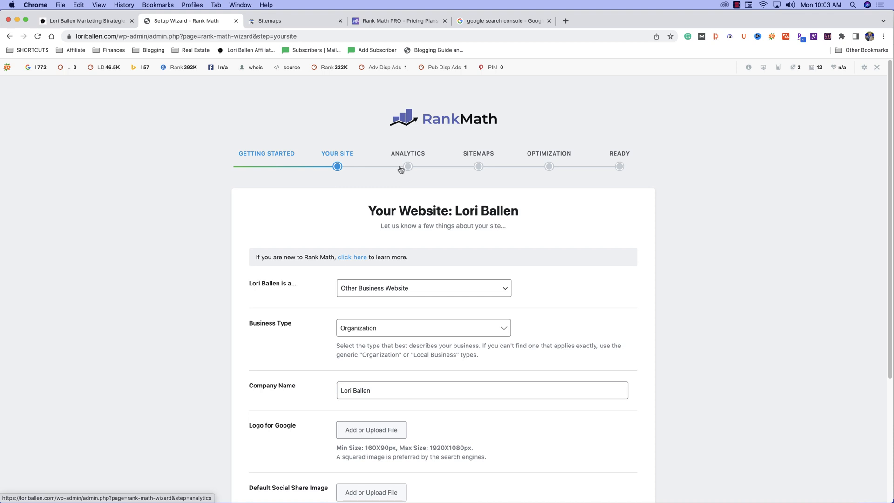
pyautogui.moveTo(431, 169)
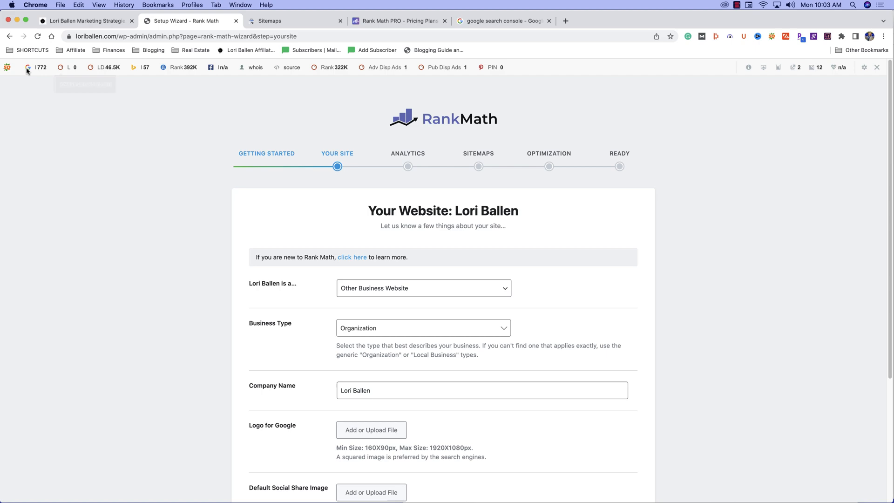
pyautogui.scroll(-3)
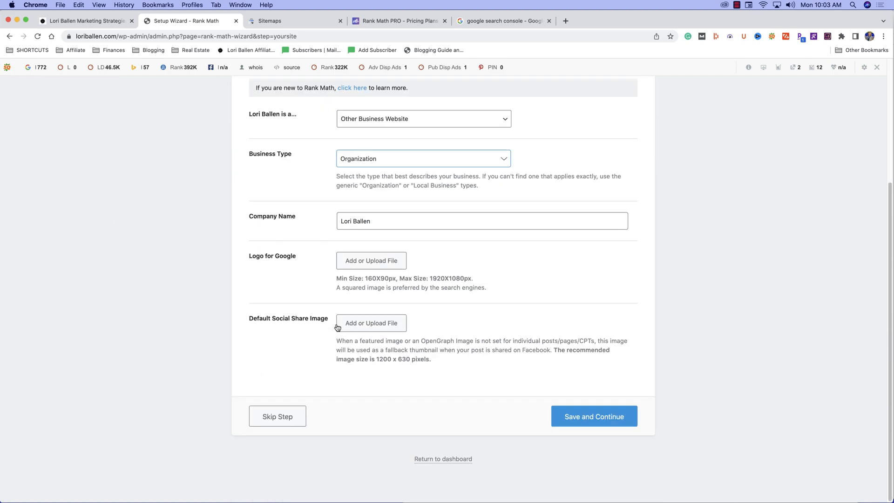
pyautogui.moveTo(459, 468)
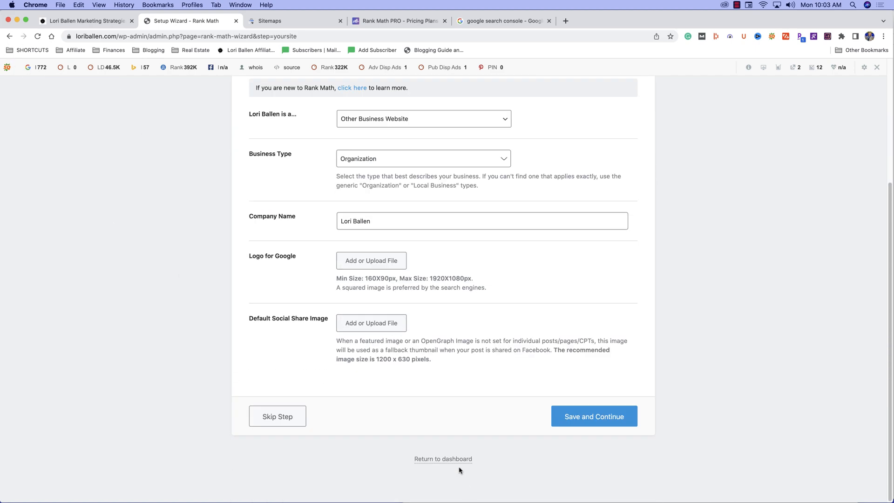
pyautogui.click(443, 459)
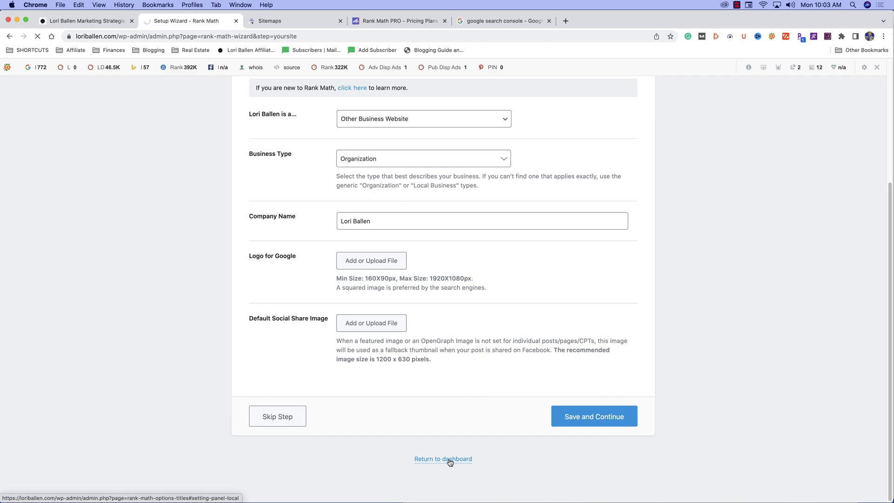
# Step: Return to the dashboard from the wizard, landing on Titles & Meta > Local SEO set to Organization, Lori Ballen
pyautogui.click(443, 459)
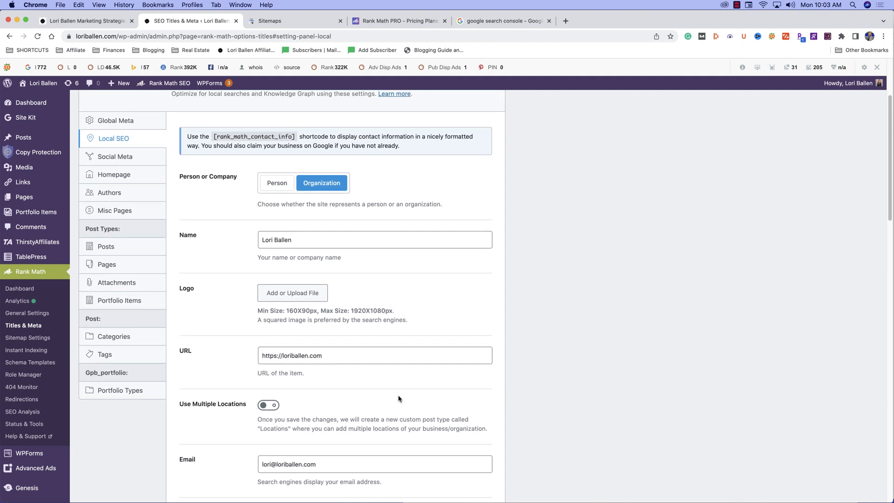
pyautogui.moveTo(438, 400)
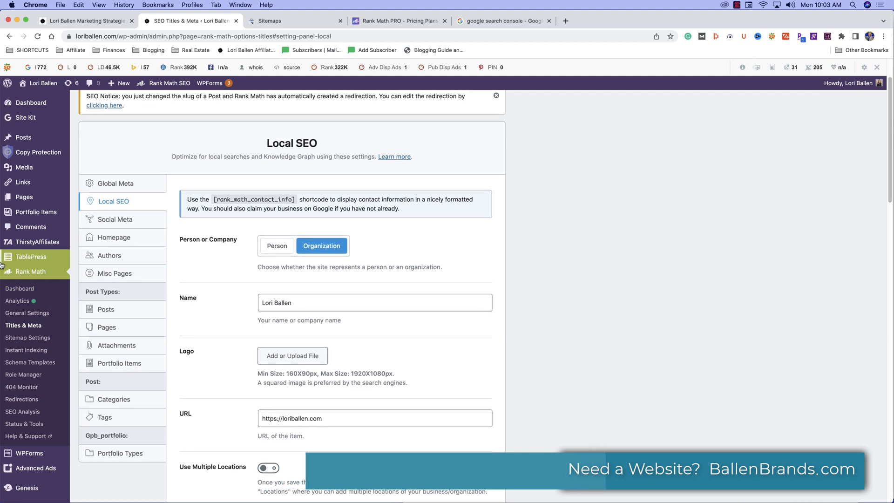
# Step: Review the General sitemap options, then show the Posts sitemap settings with posts included
pyautogui.click(27, 337)
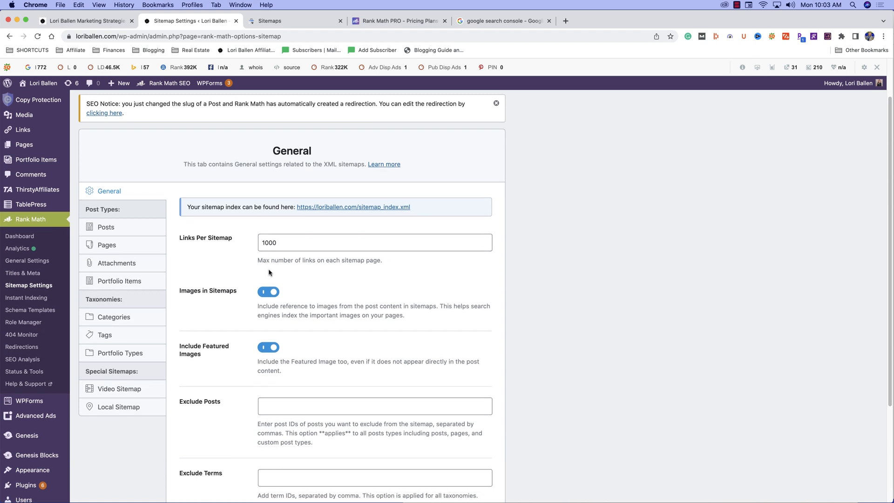
pyautogui.moveTo(364, 261)
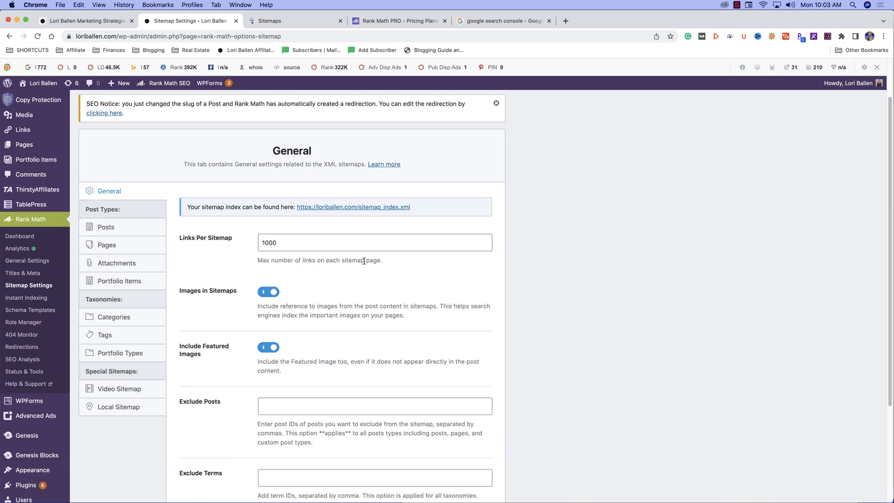
pyautogui.scroll(-3)
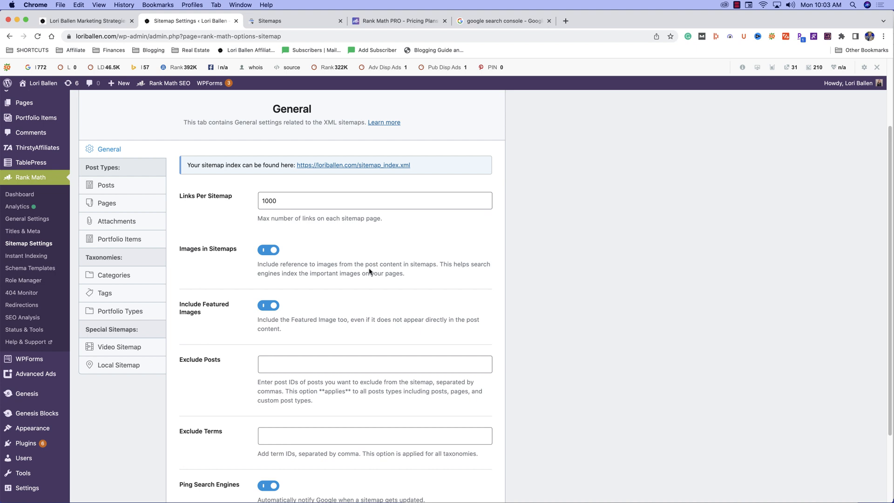
pyautogui.scroll(-3)
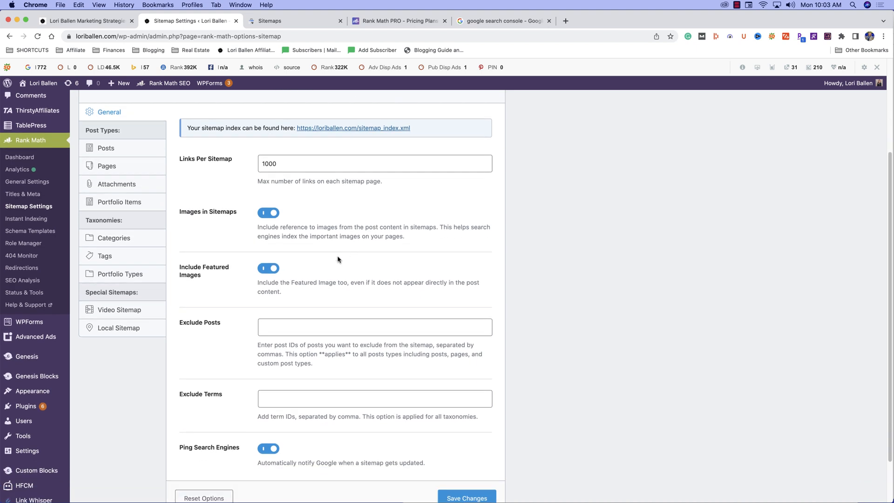
pyautogui.moveTo(269, 278)
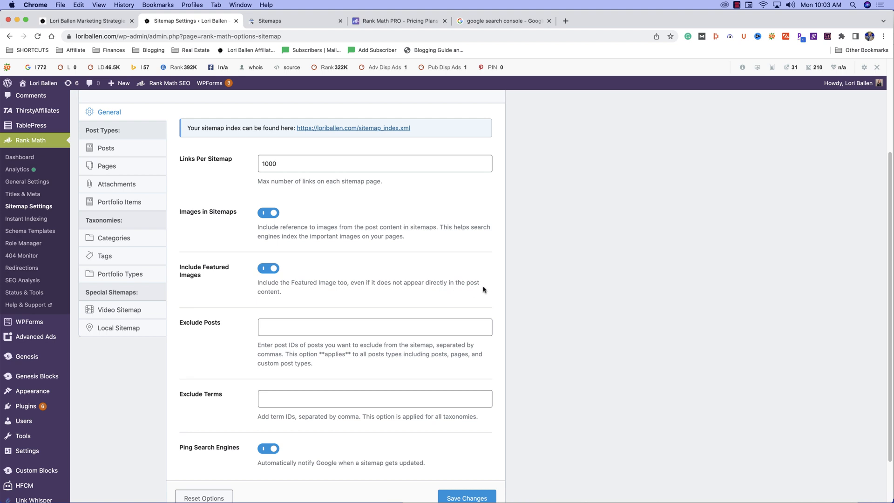
pyautogui.scroll(-3)
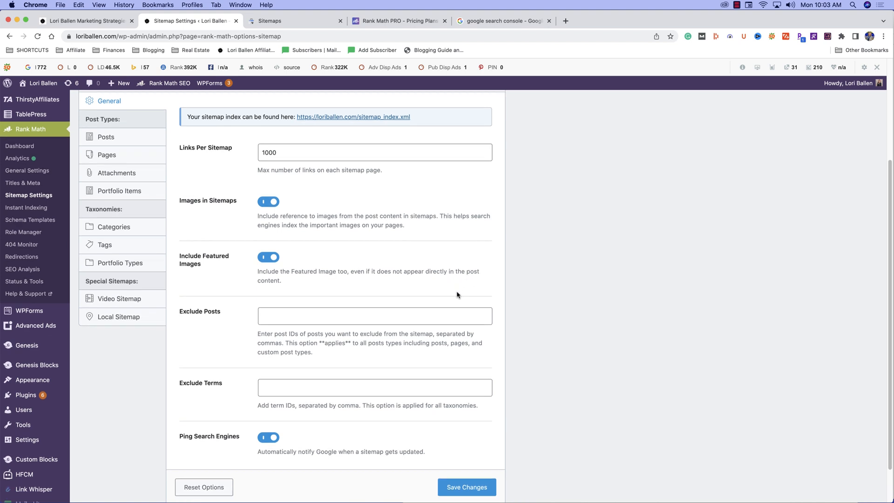
pyautogui.scroll(-3)
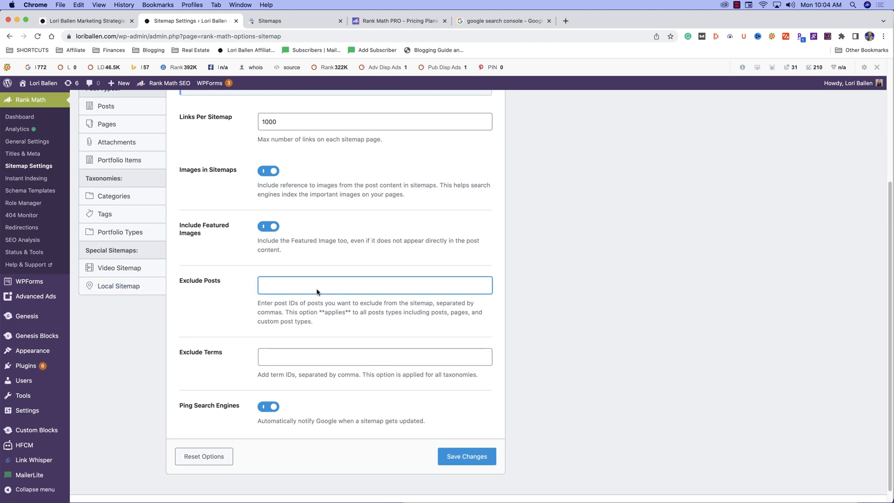
pyautogui.moveTo(286, 372)
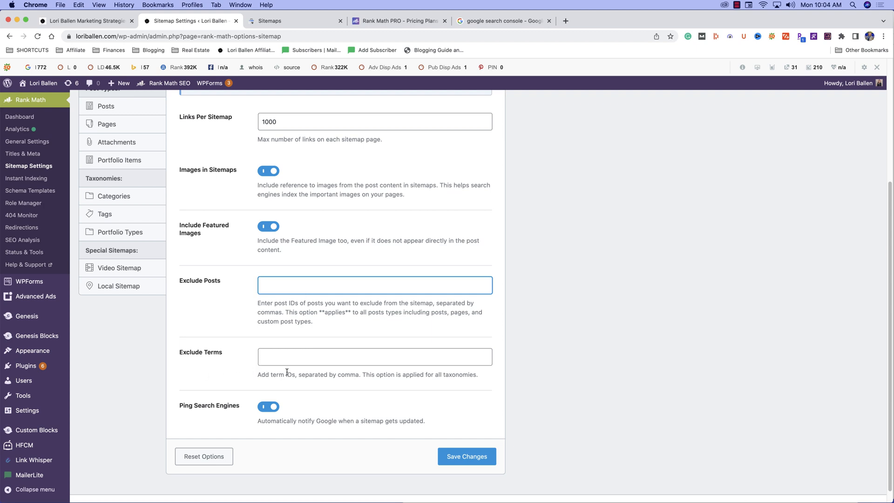
pyautogui.click(374, 357)
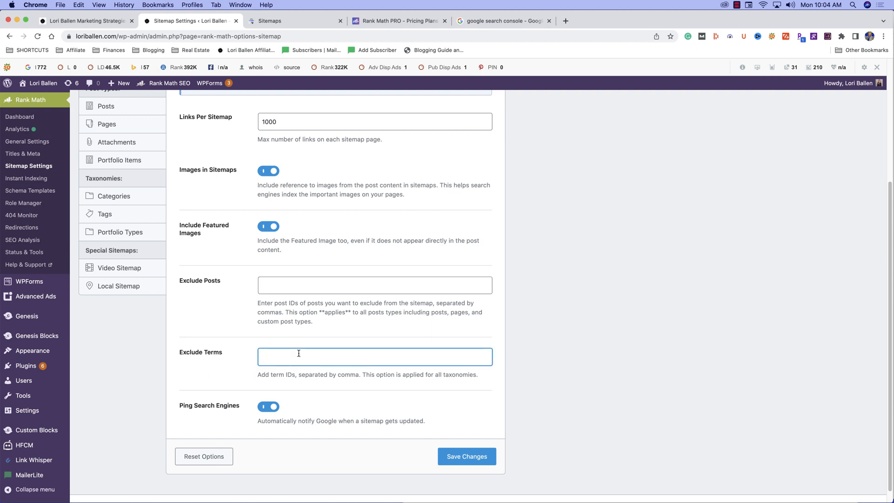
pyautogui.scroll(-3)
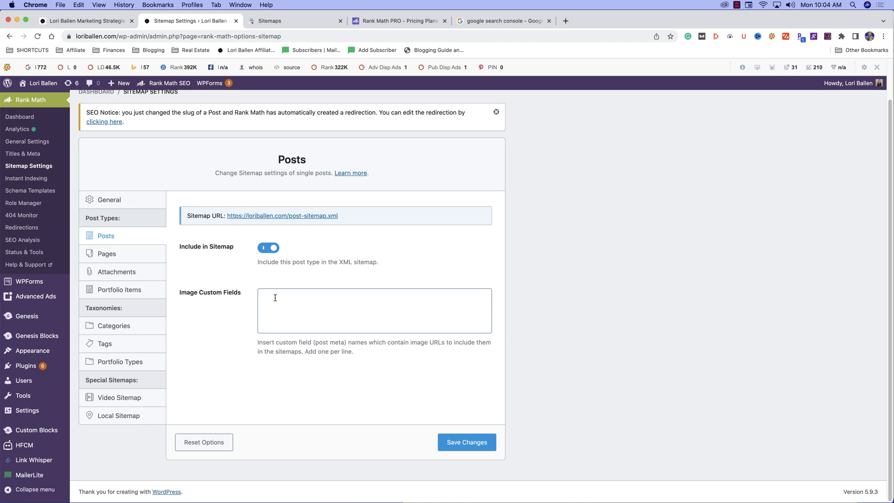
# Step: Review the Pages and Attachments sitemap settings, ending on Portfolio Items excluded from the sitemap
pyautogui.click(107, 253)
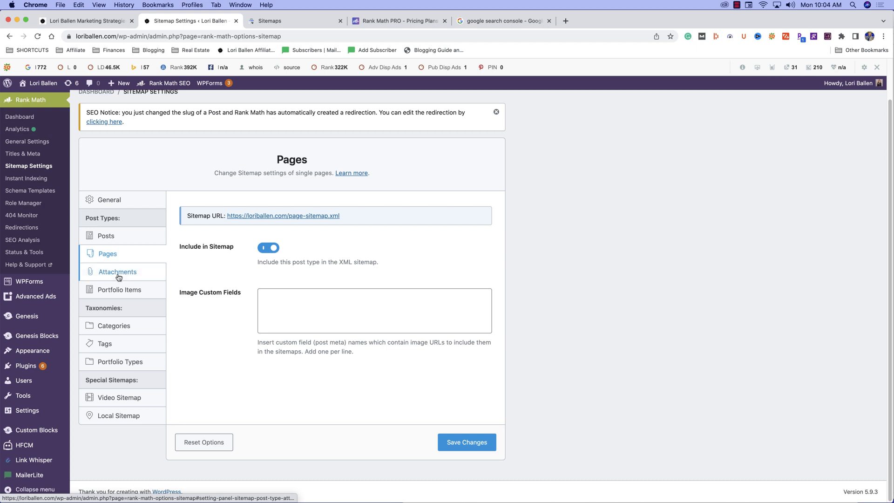
pyautogui.click(117, 271)
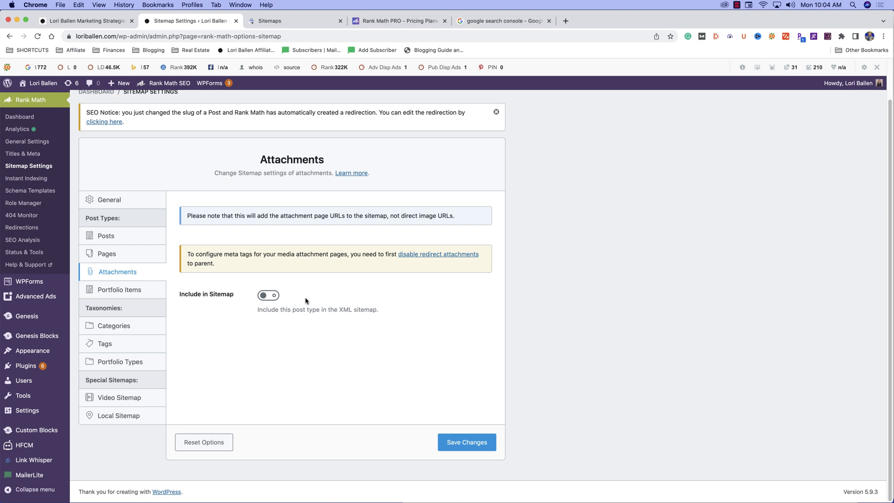
pyautogui.click(268, 295)
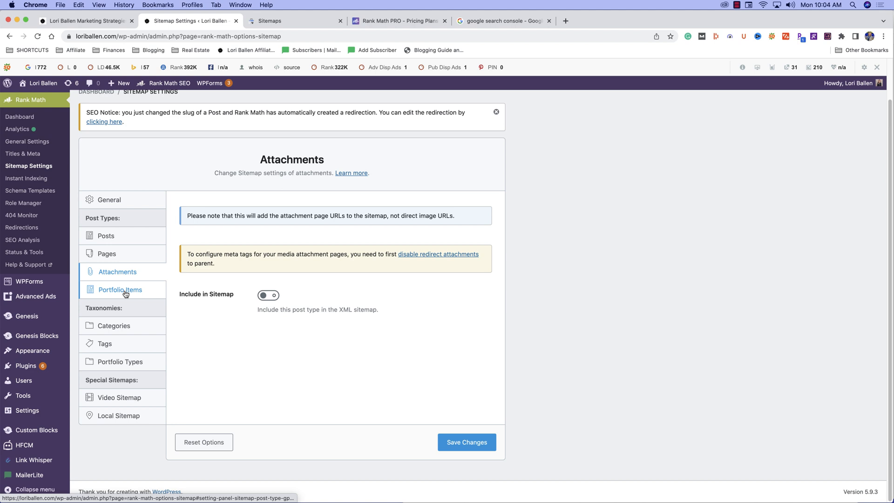
pyautogui.click(120, 289)
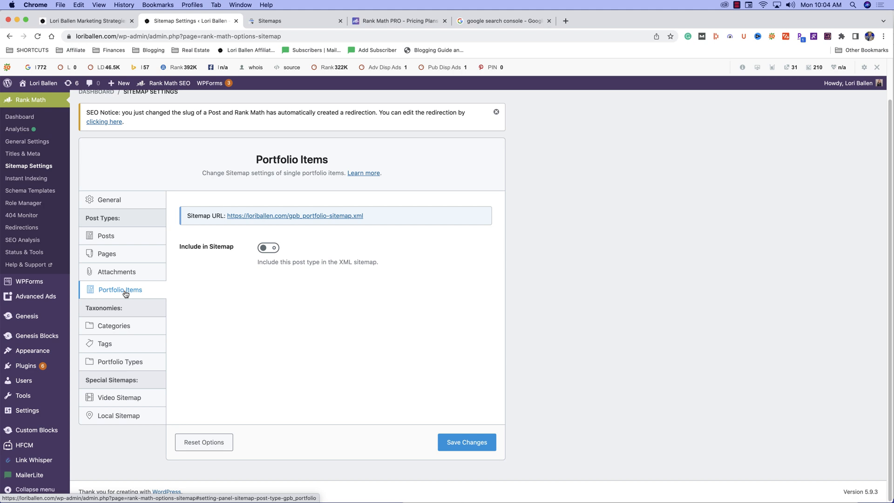
# Step: Review the Categories, Tags, Video Sitemap and Local Sitemap settings, then return to General
pyautogui.click(113, 326)
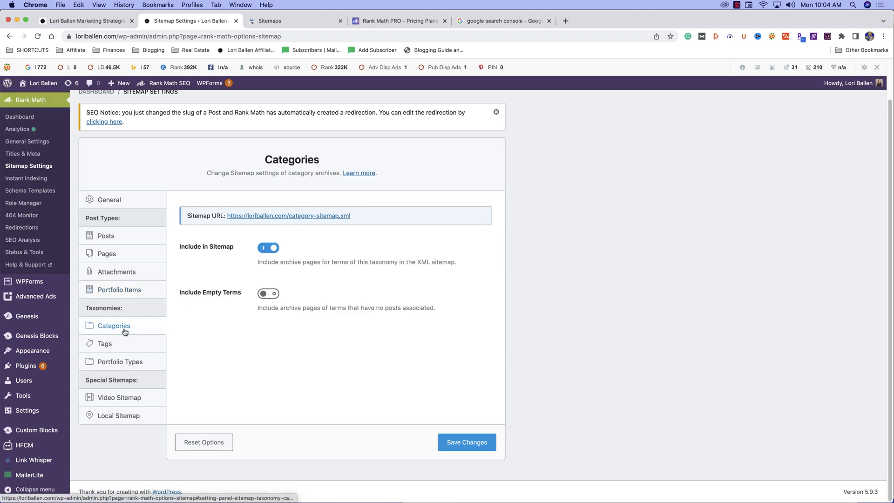
pyautogui.moveTo(310, 418)
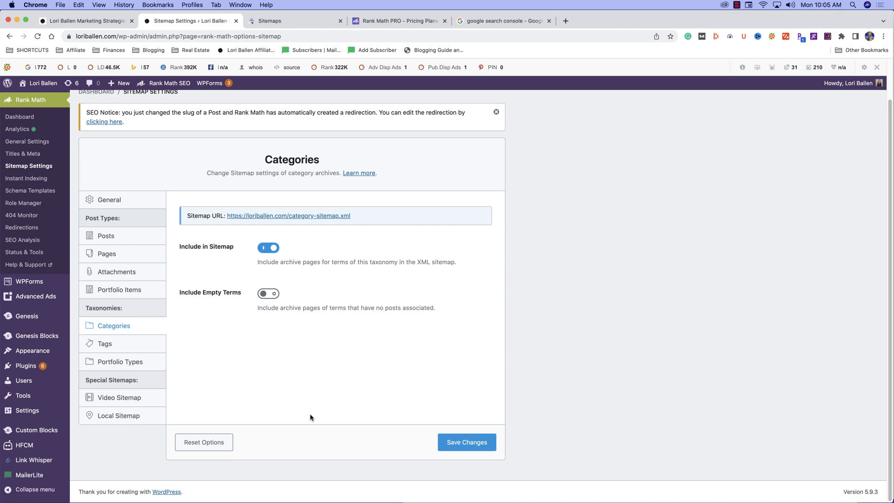
pyautogui.moveTo(263, 255)
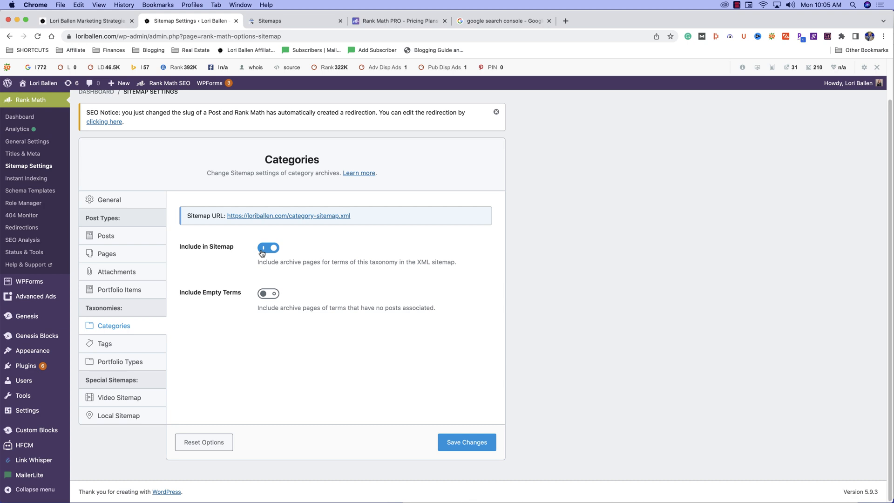
pyautogui.click(105, 344)
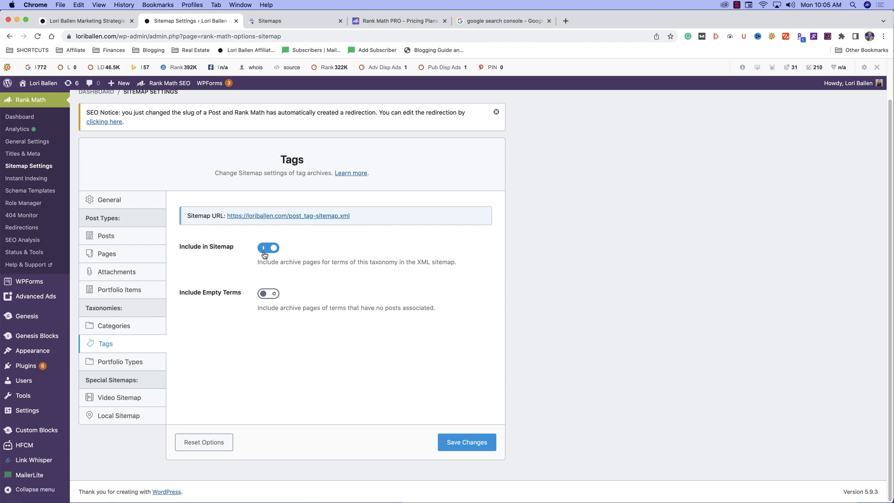
pyautogui.click(119, 398)
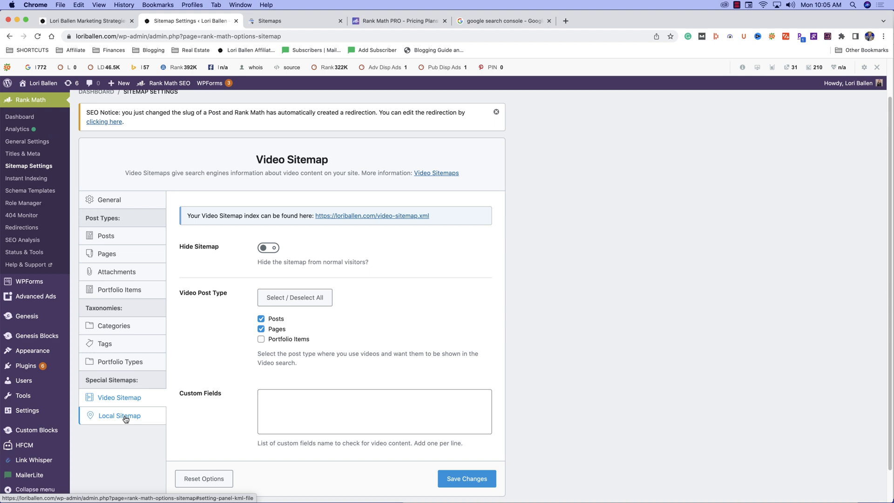
pyautogui.click(119, 416)
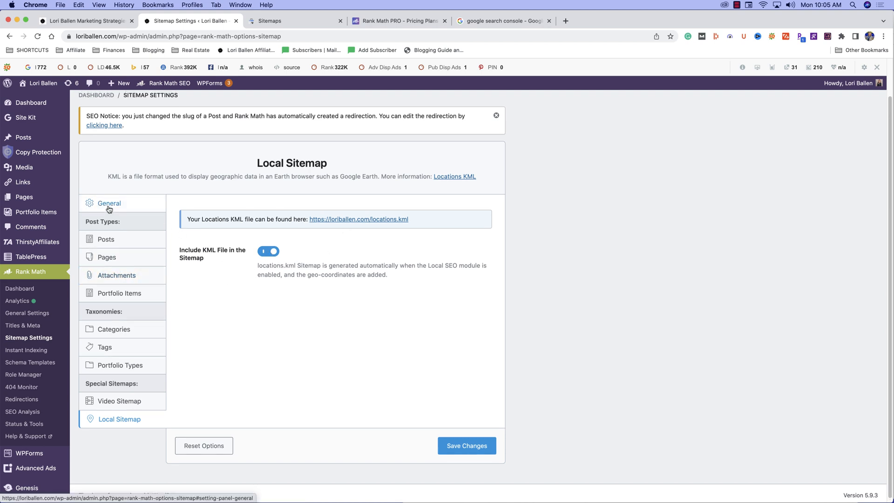
pyautogui.click(109, 203)
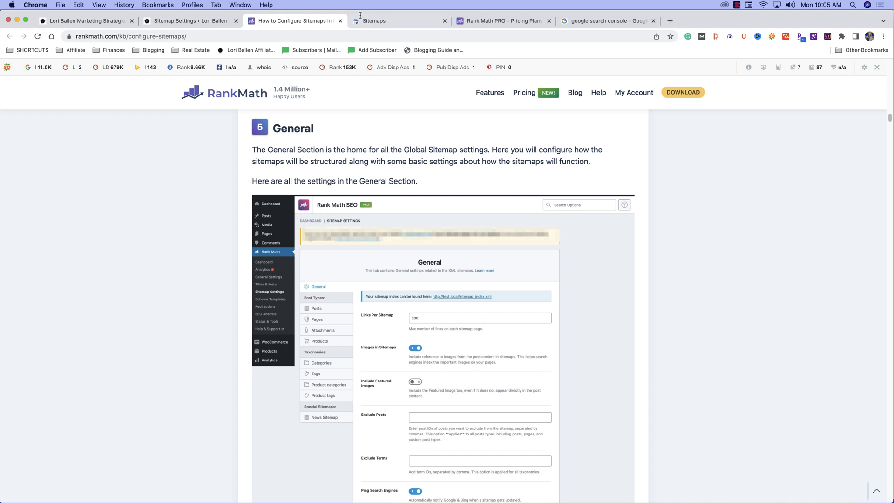
# Step: Switch to the Search Console Sitemaps report listing all submitted sitemaps as Success
pyautogui.click(374, 21)
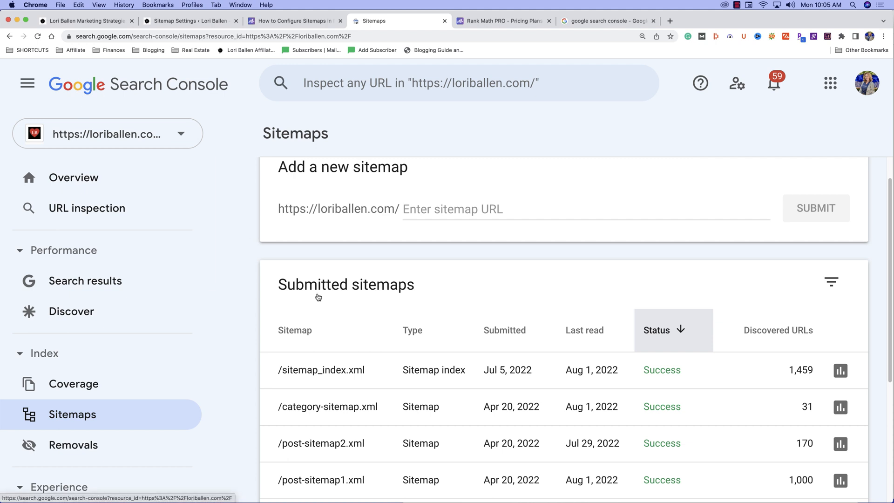
pyautogui.moveTo(339, 378)
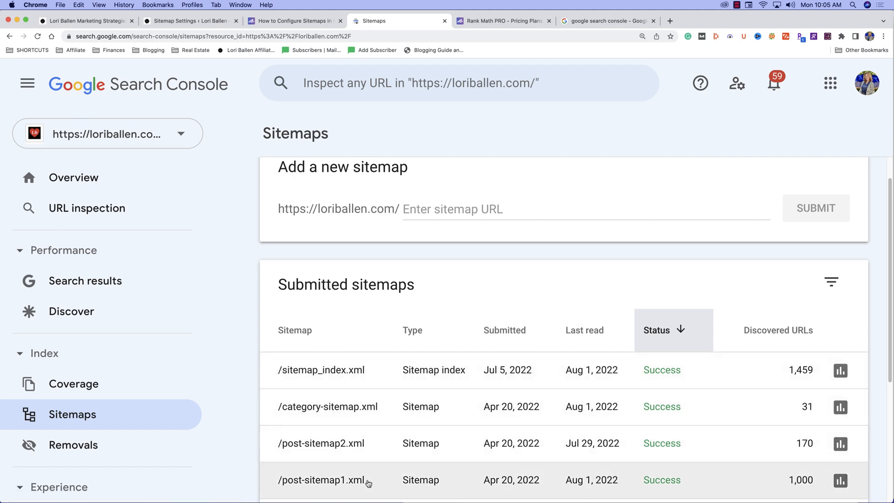
pyautogui.moveTo(299, 362)
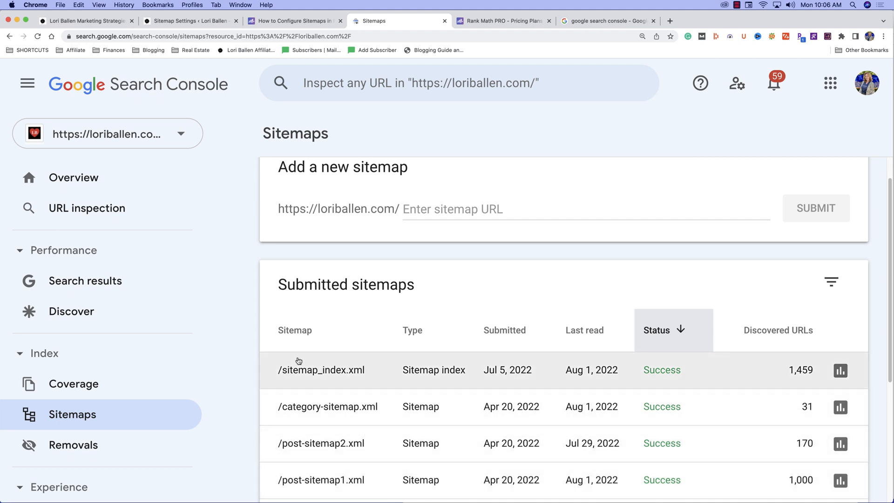
pyautogui.moveTo(589, 381)
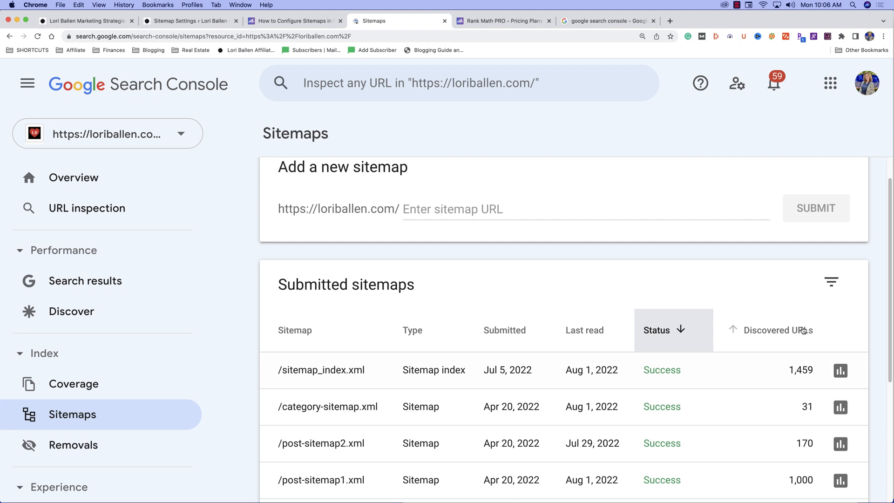
pyautogui.moveTo(791, 387)
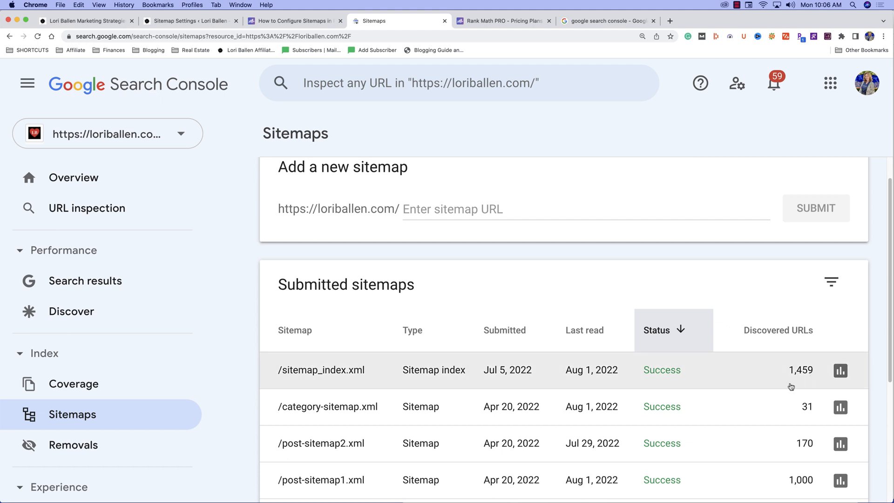
pyautogui.moveTo(839, 371)
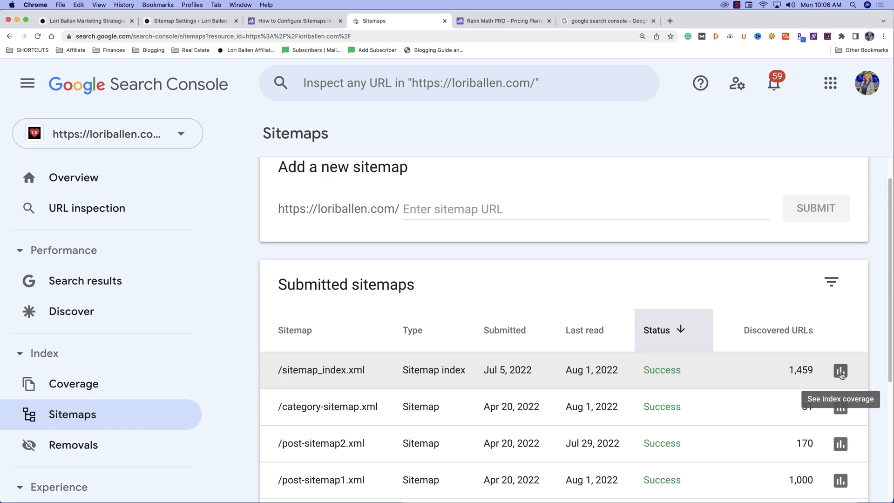
# Step: View index coverage for sitemap_index.xml, scrolling to the Details listing 69 errors
pyautogui.click(840, 370)
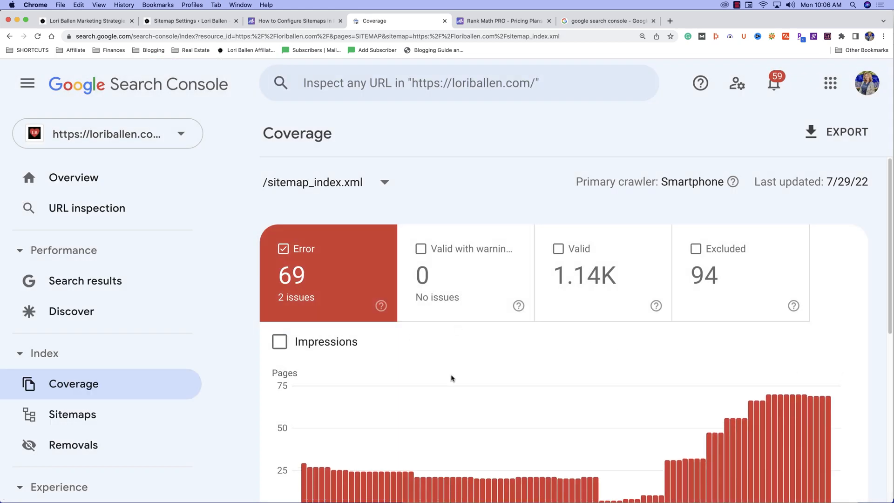
pyautogui.scroll(-3)
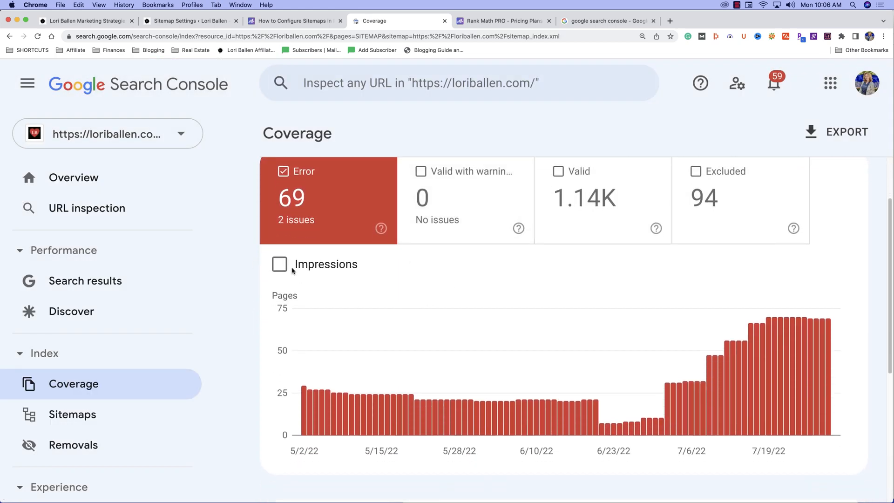
pyautogui.scroll(-3)
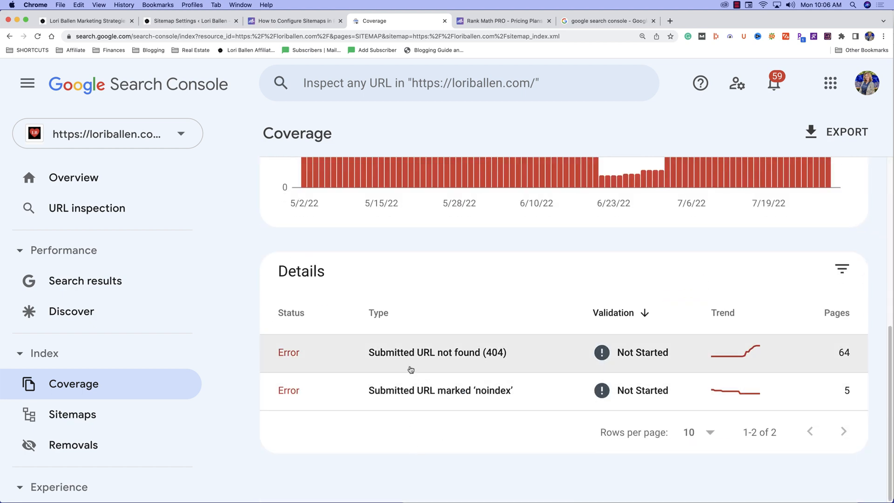
# Step: Inspect the 'Submitted URL not found (404)' issue with its 64 affected pages and example URLs
pyautogui.click(437, 352)
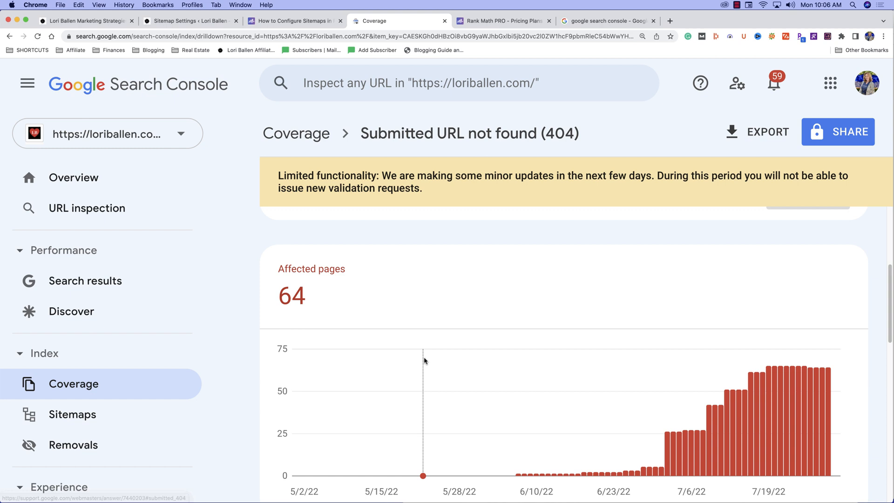
pyautogui.scroll(-3)
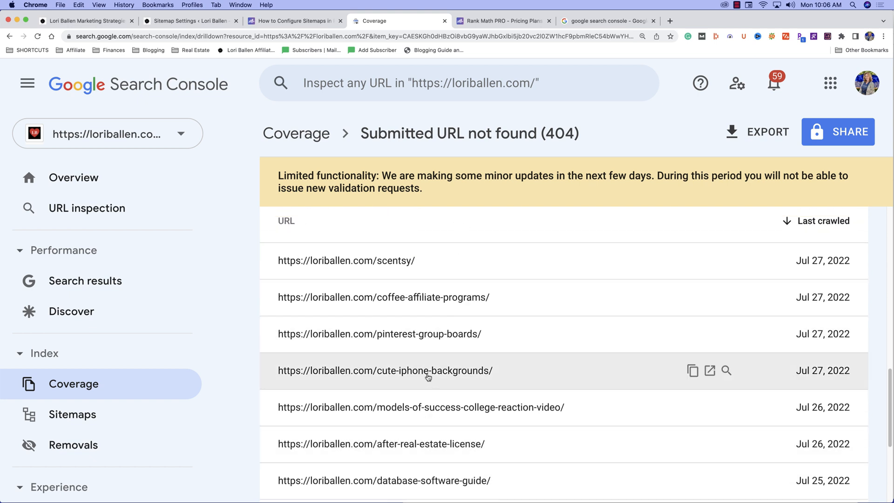
pyautogui.scroll(-3)
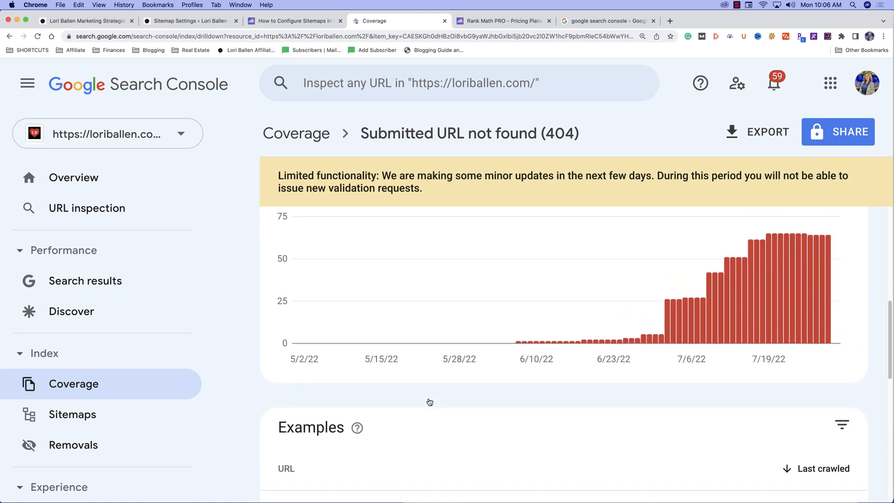
pyautogui.scroll(-3)
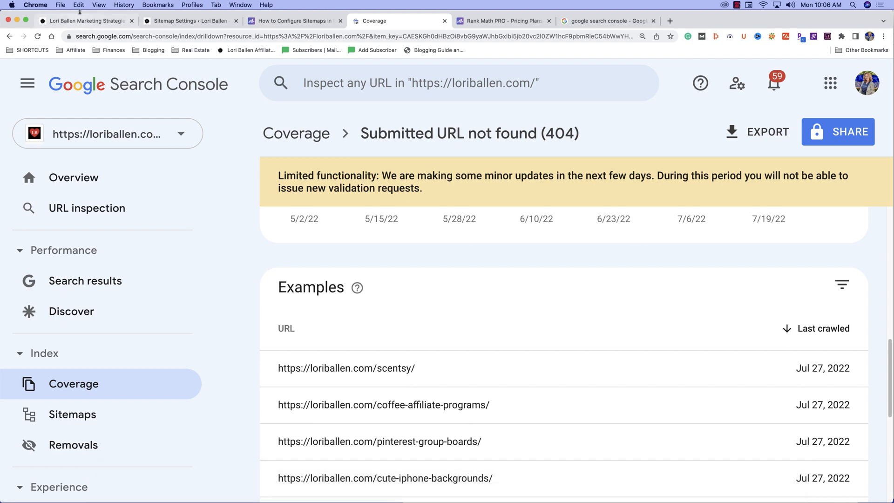
pyautogui.moveTo(83, 21)
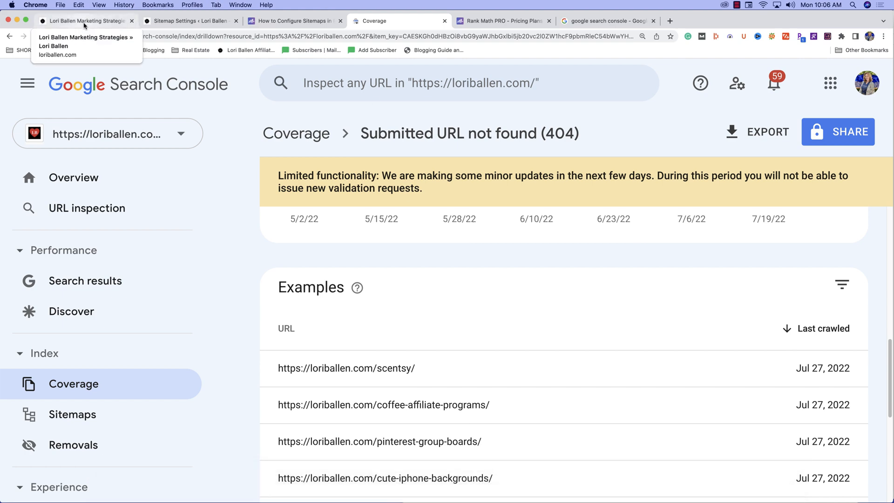
# Step: Go back to the loriballen.com homepage and scroll to the welcome text, intro video and newsletter signup
pyautogui.click(85, 22)
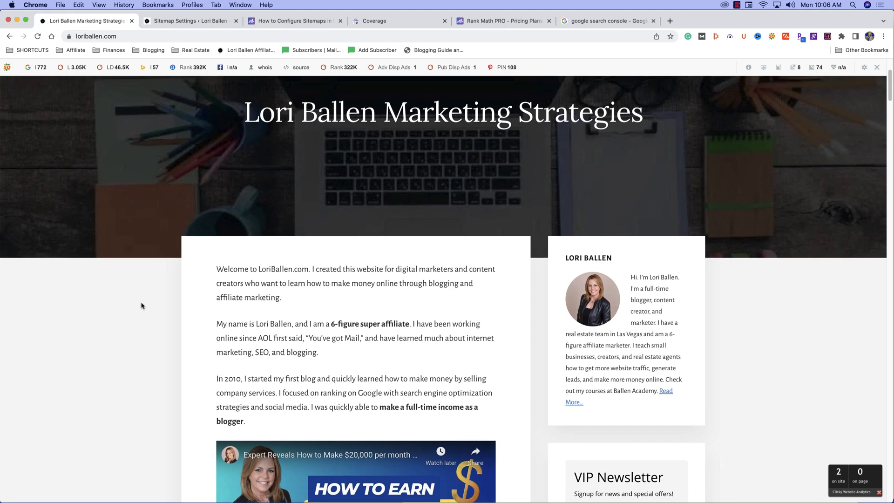
pyautogui.scroll(-3)
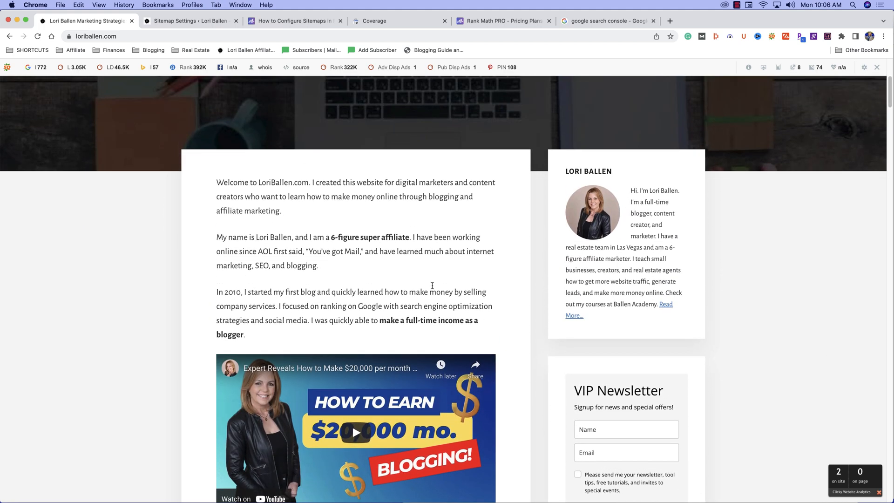
pyautogui.scroll(-3)
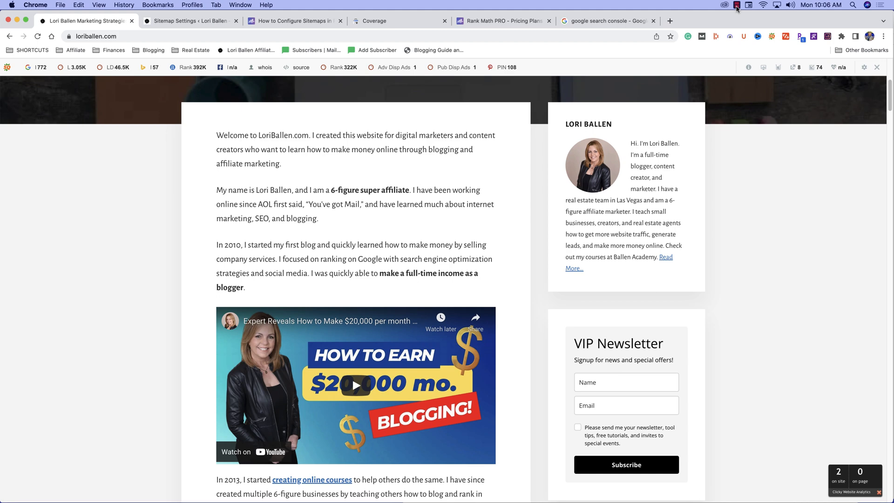
pyautogui.click(736, 4)
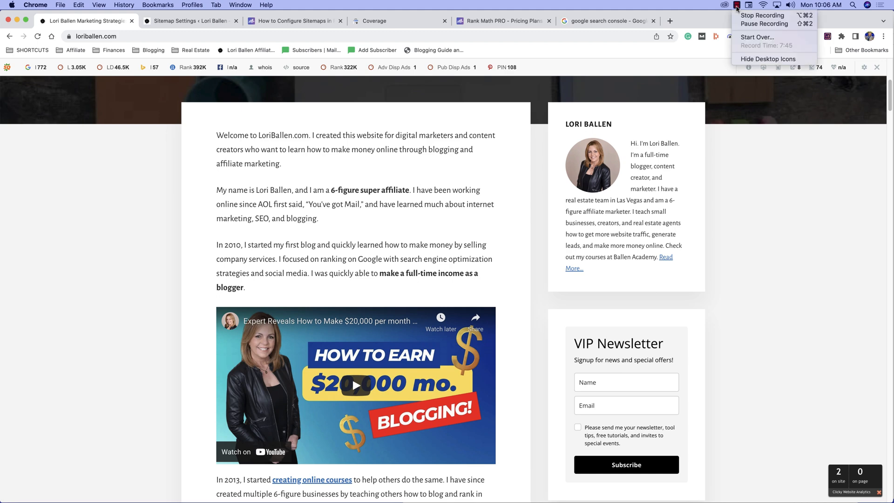